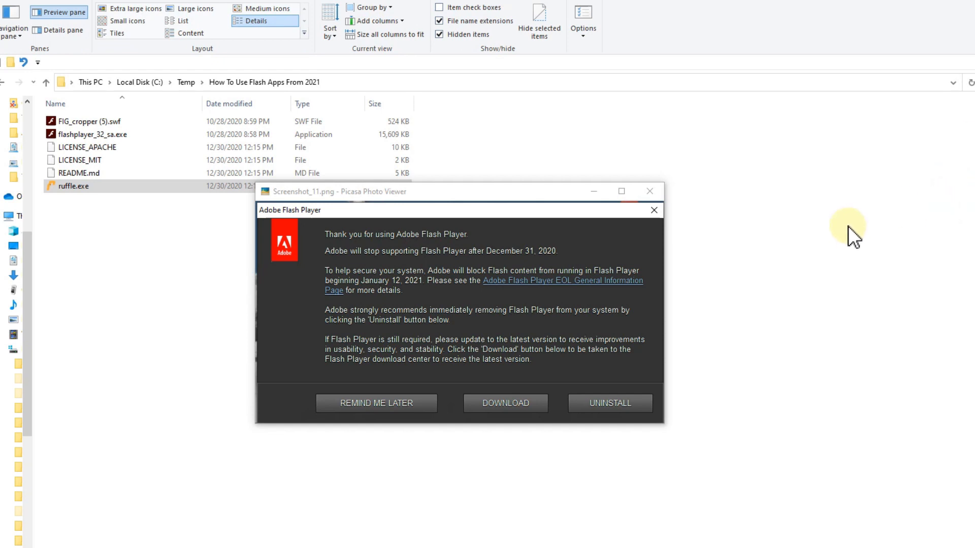
mouse_move(873, 240)
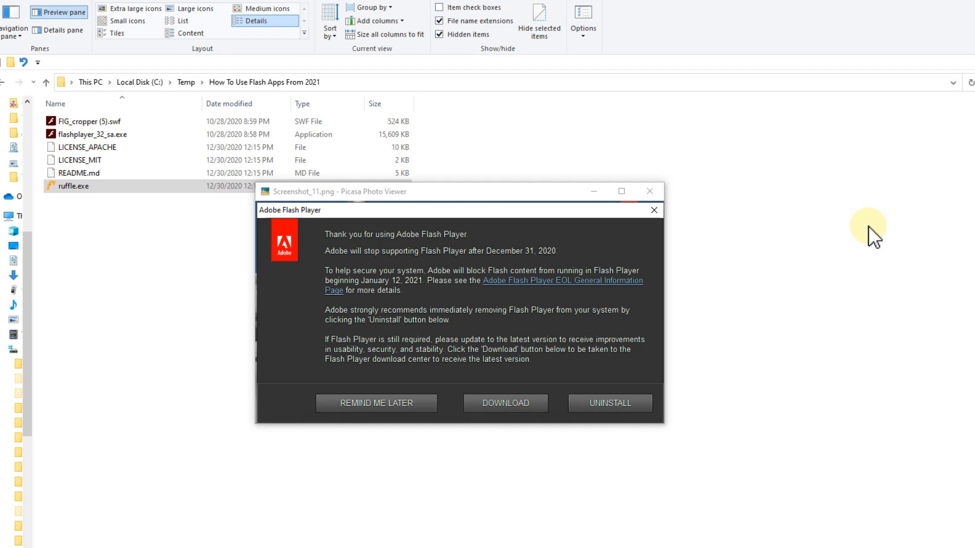
mouse_move(774, 226)
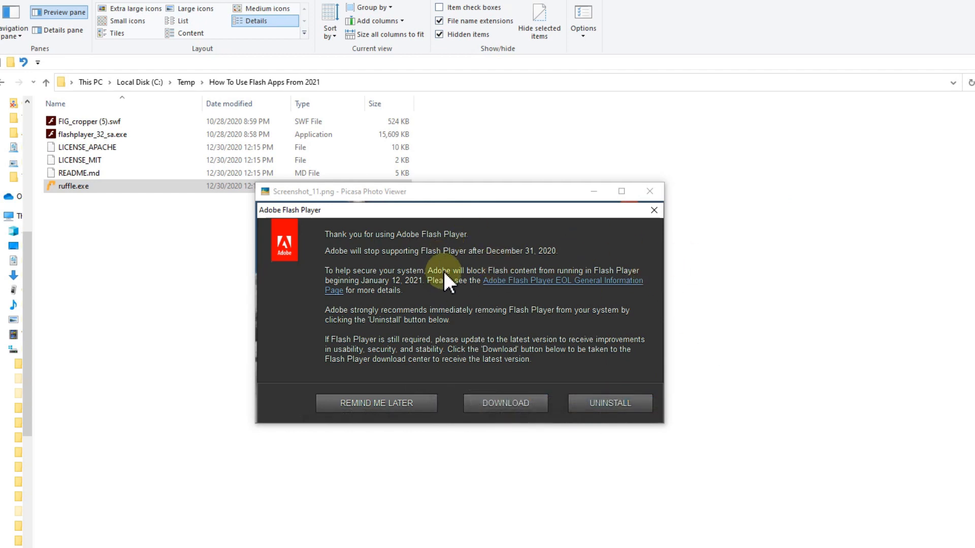
mouse_move(507, 317)
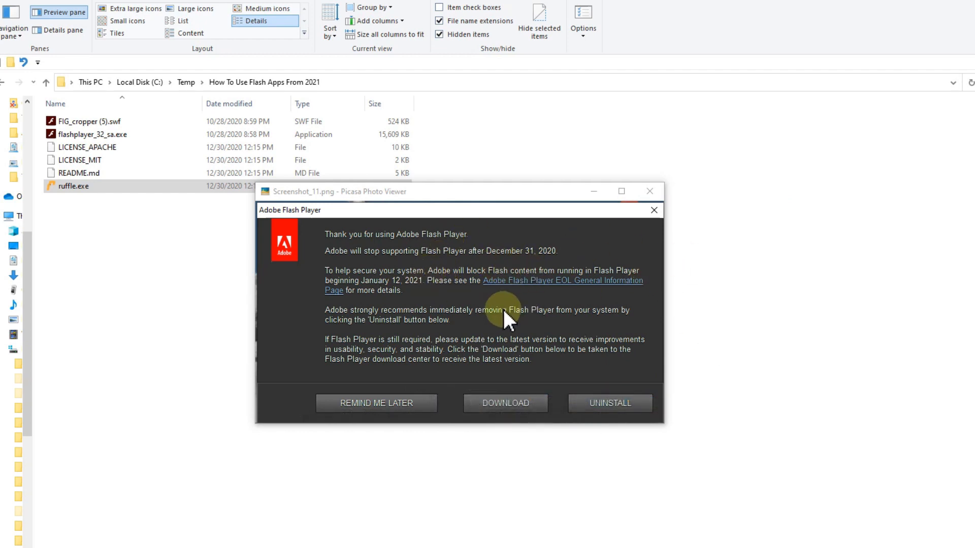
mouse_move(604, 329)
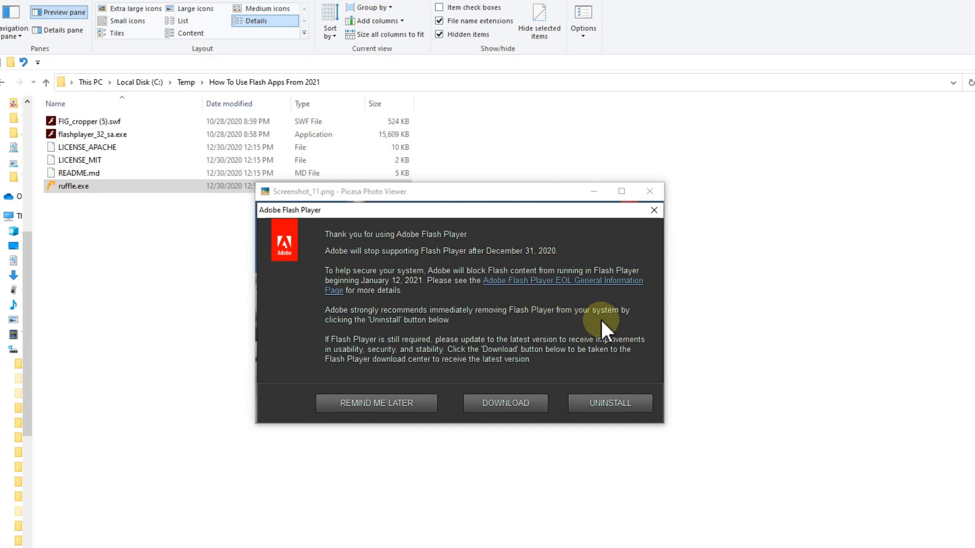
mouse_move(615, 339)
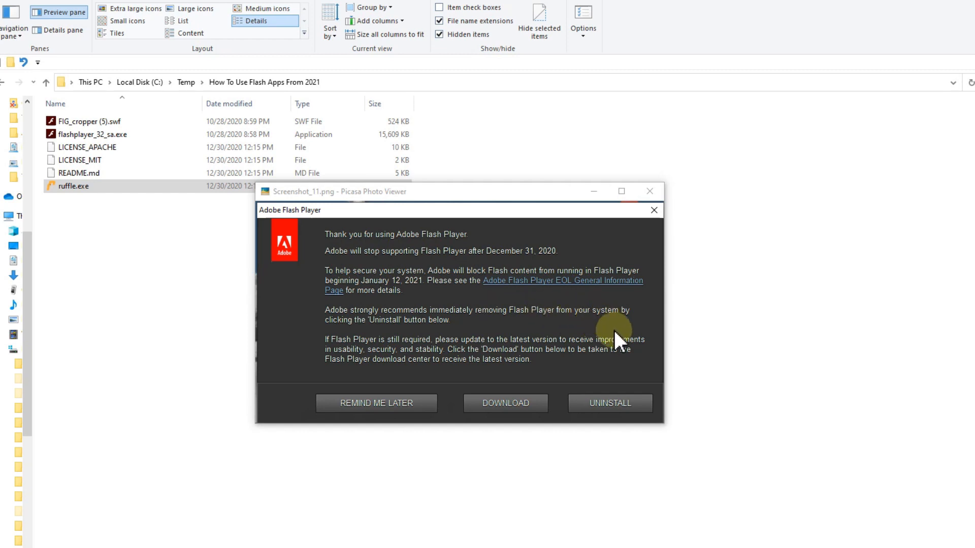
mouse_move(673, 323)
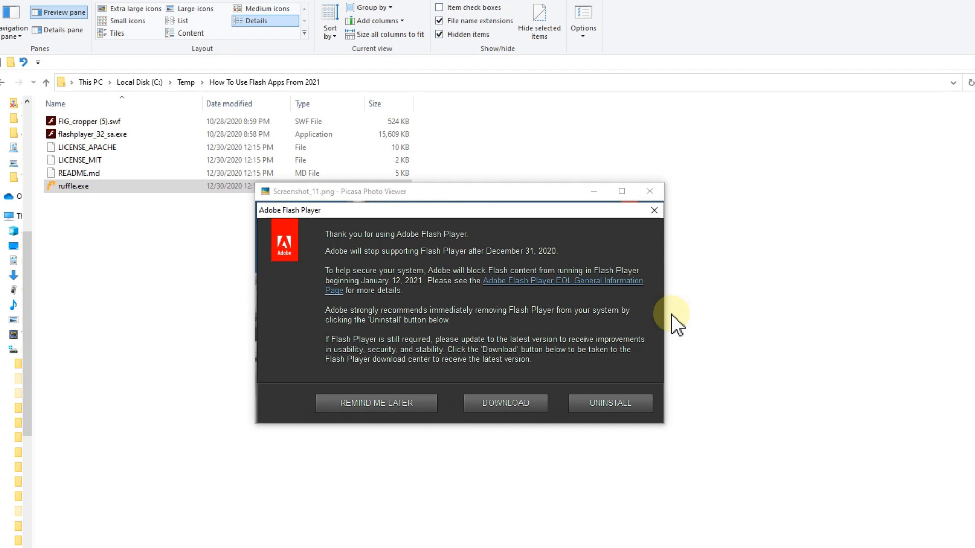
mouse_move(604, 264)
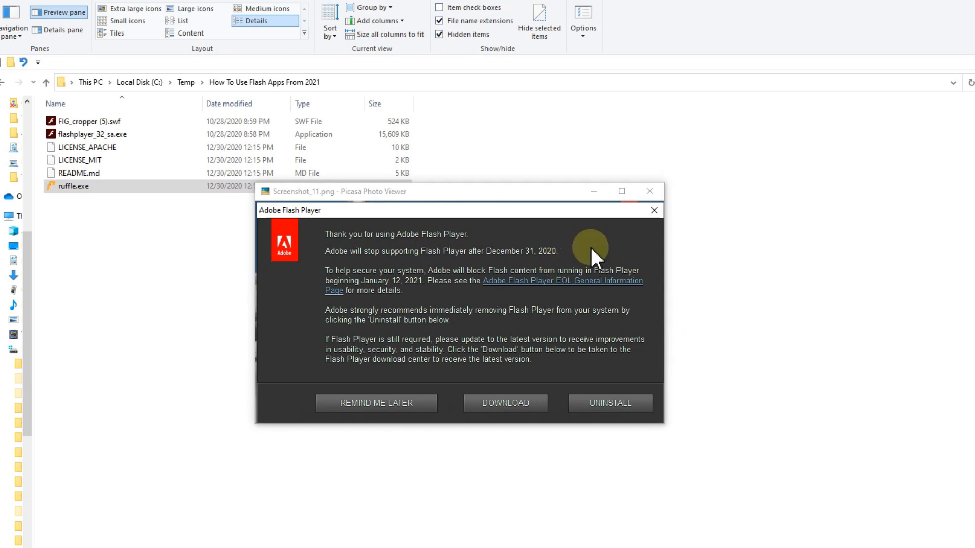
mouse_move(180, 198)
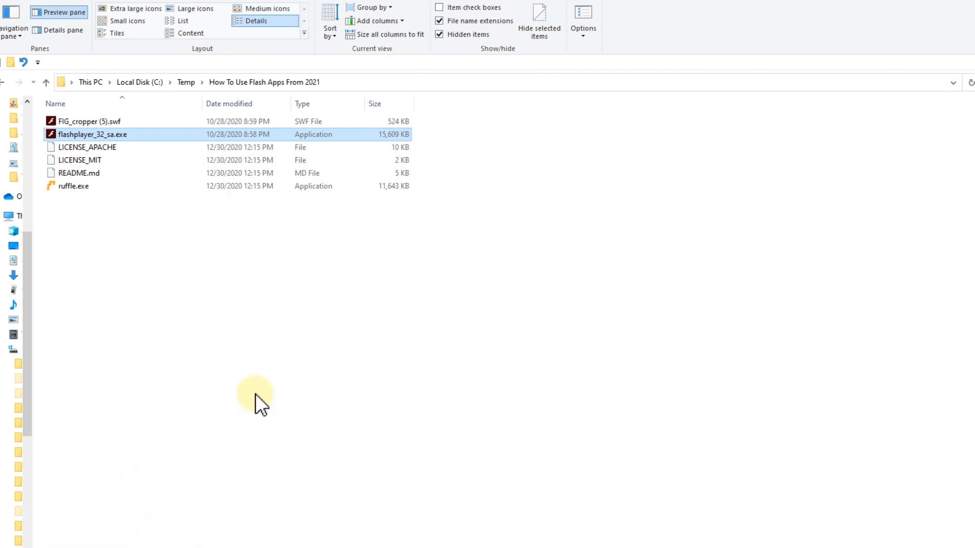
mouse_move(268, 401)
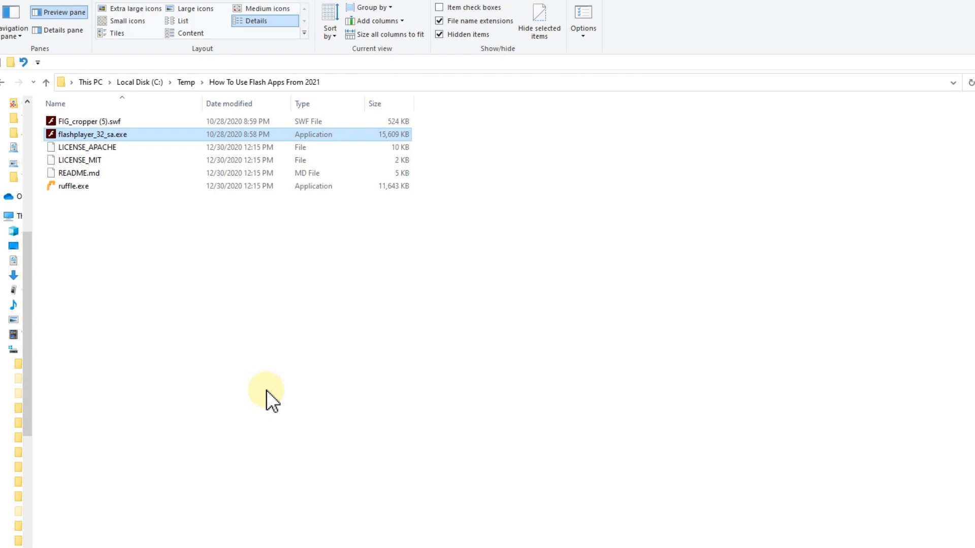
mouse_move(333, 329)
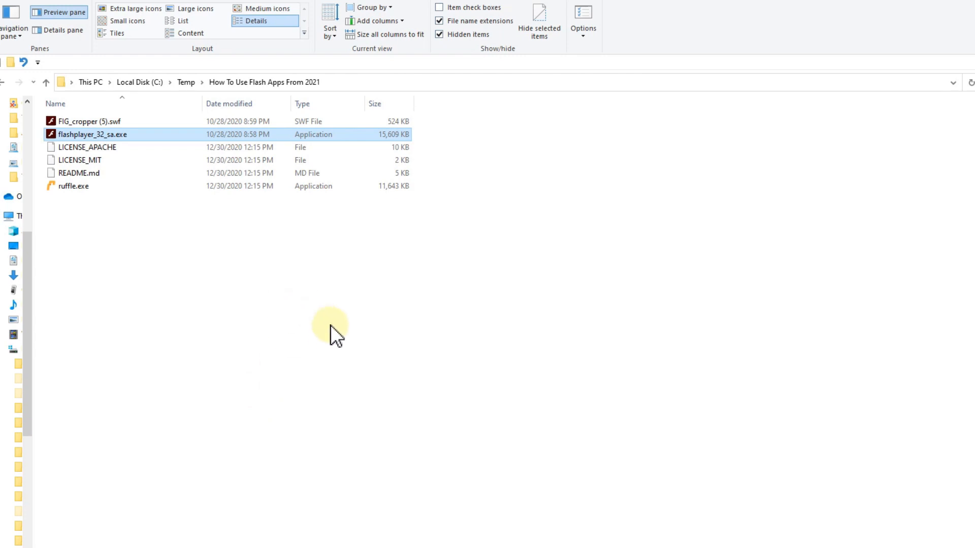
mouse_move(252, 521)
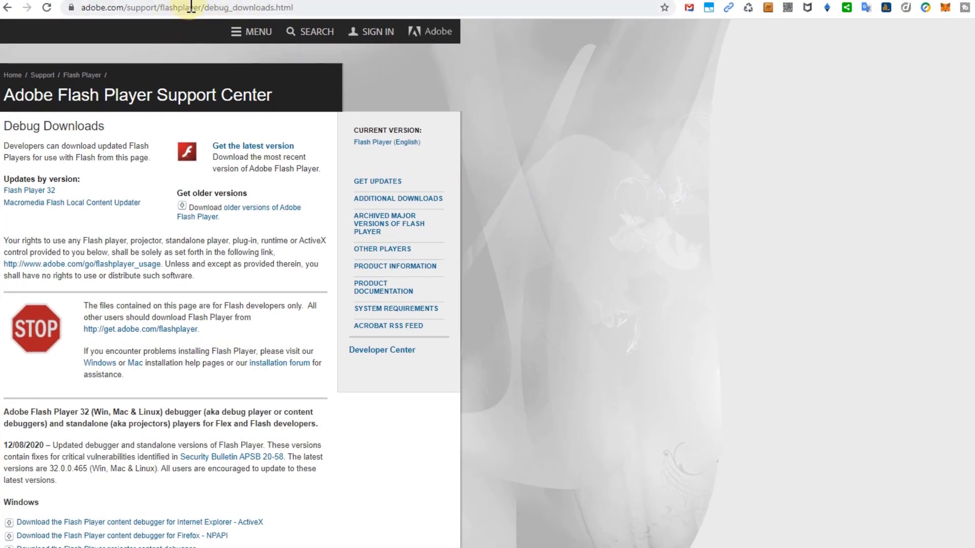
mouse_move(497, 227)
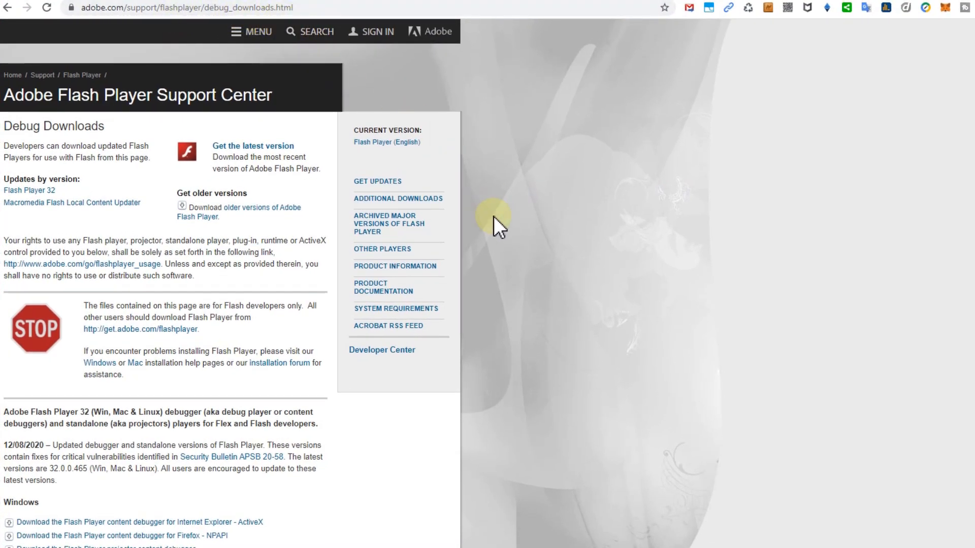
mouse_move(339, 44)
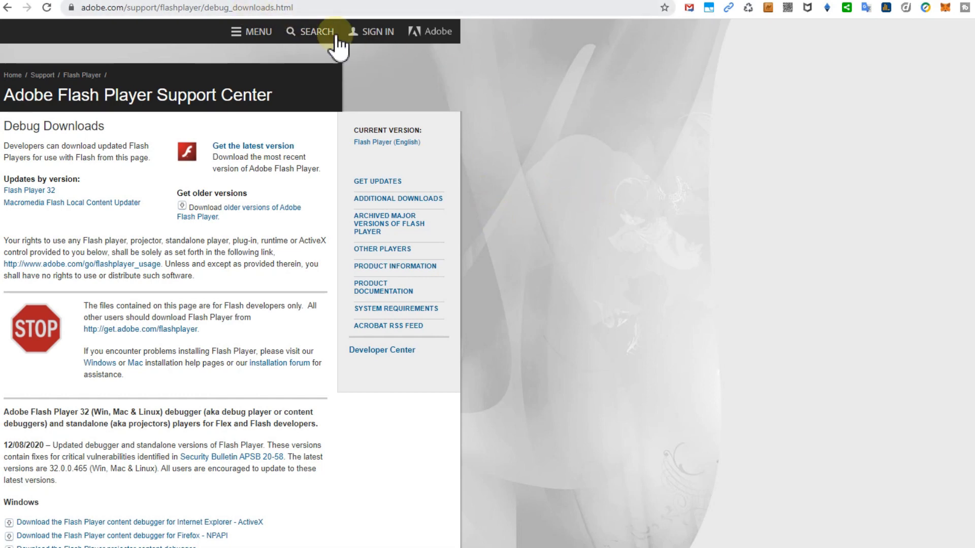
mouse_move(640, 196)
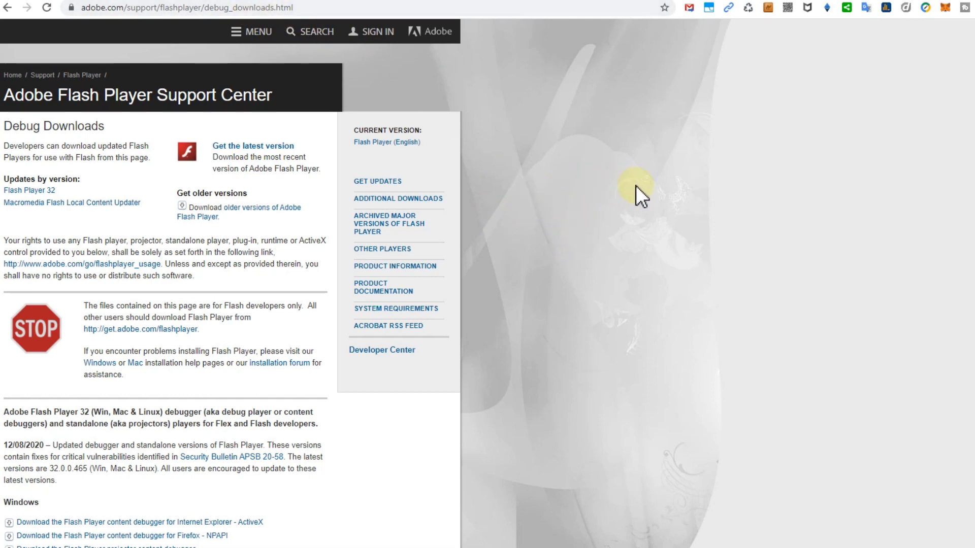
mouse_move(641, 205)
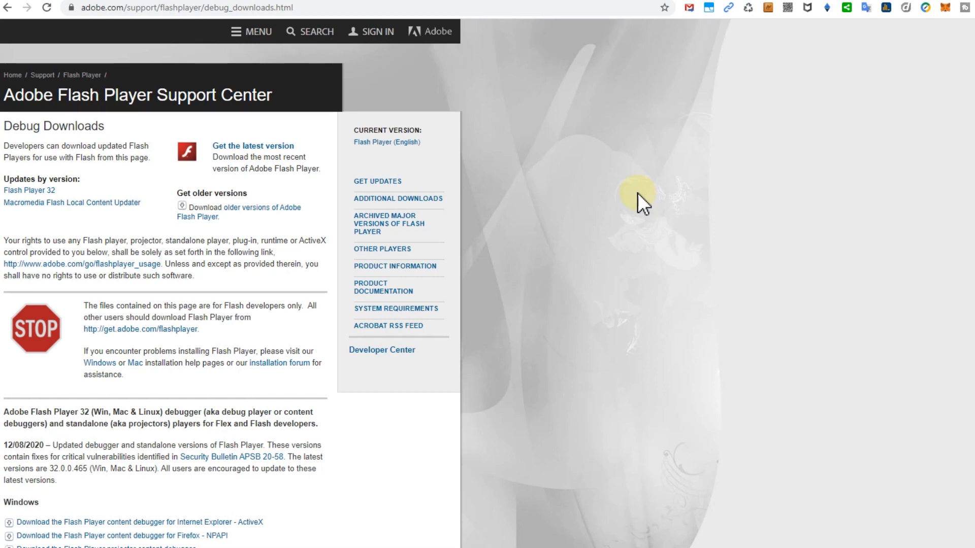
mouse_move(761, 184)
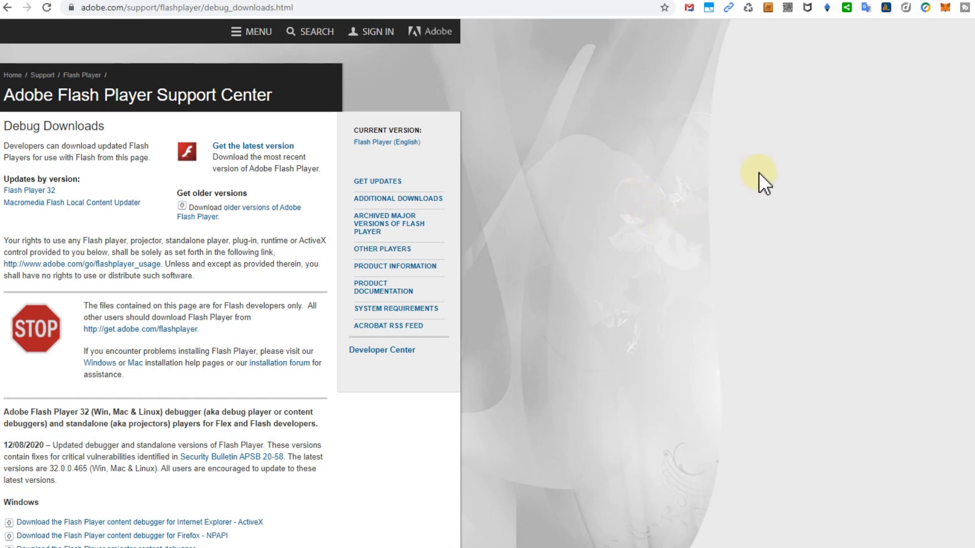
mouse_move(698, 208)
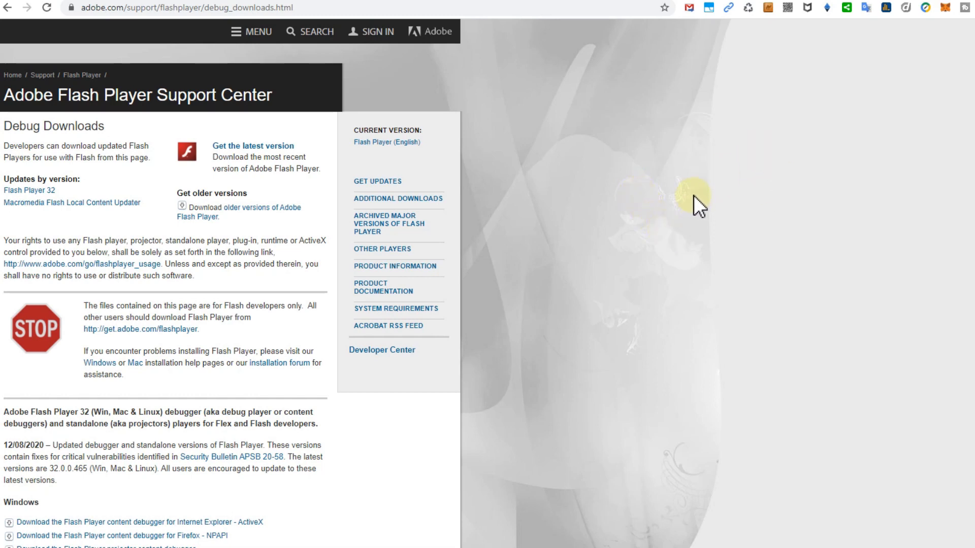
mouse_move(687, 196)
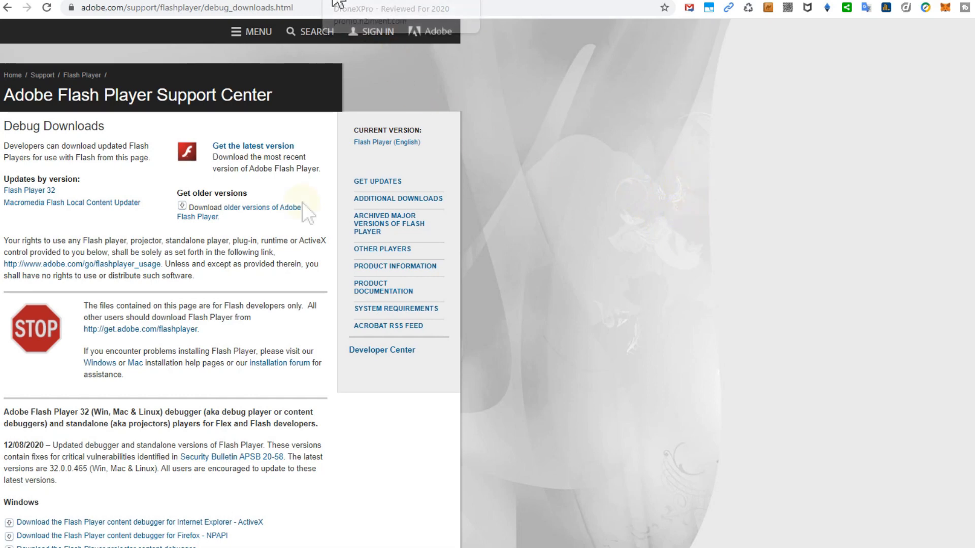
scroll(down, 3)
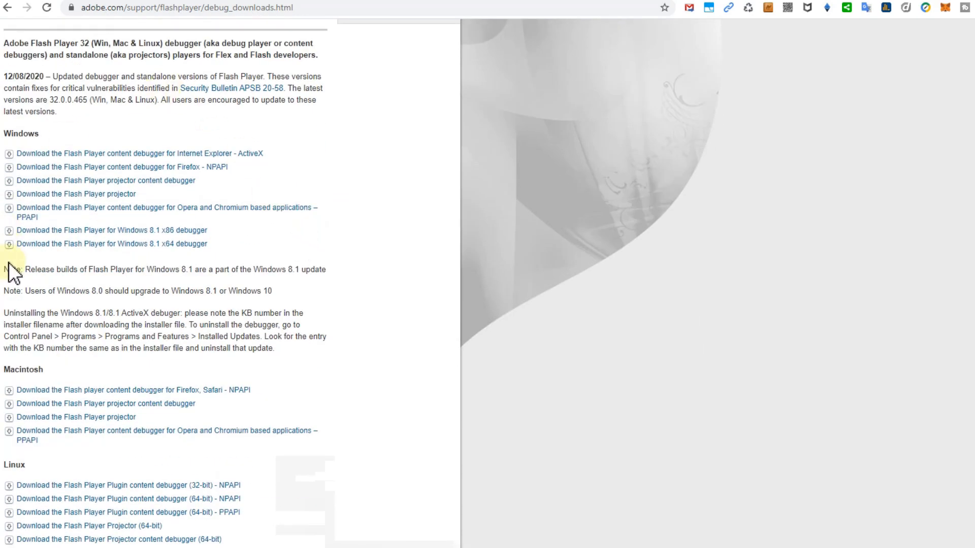
mouse_move(49, 481)
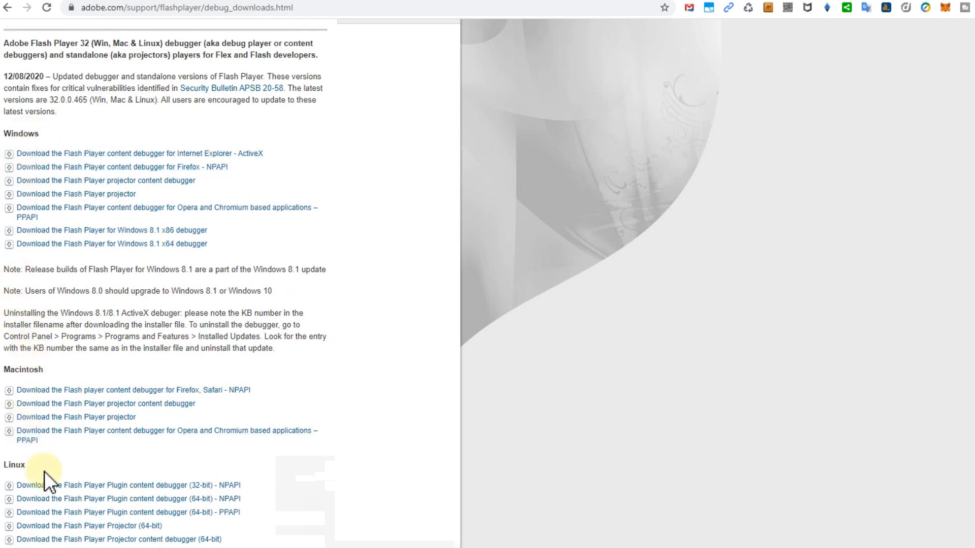
scroll(up, 3)
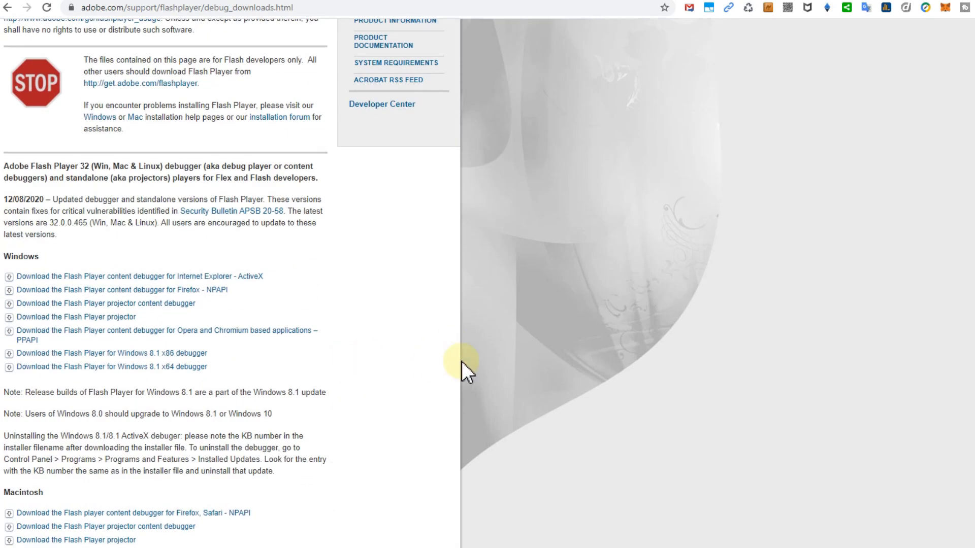
mouse_move(221, 388)
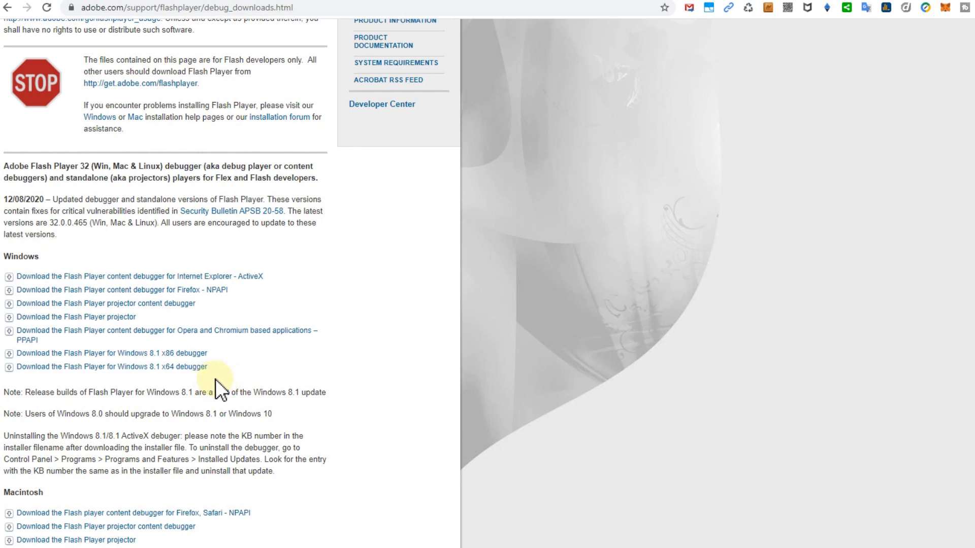
mouse_move(184, 379)
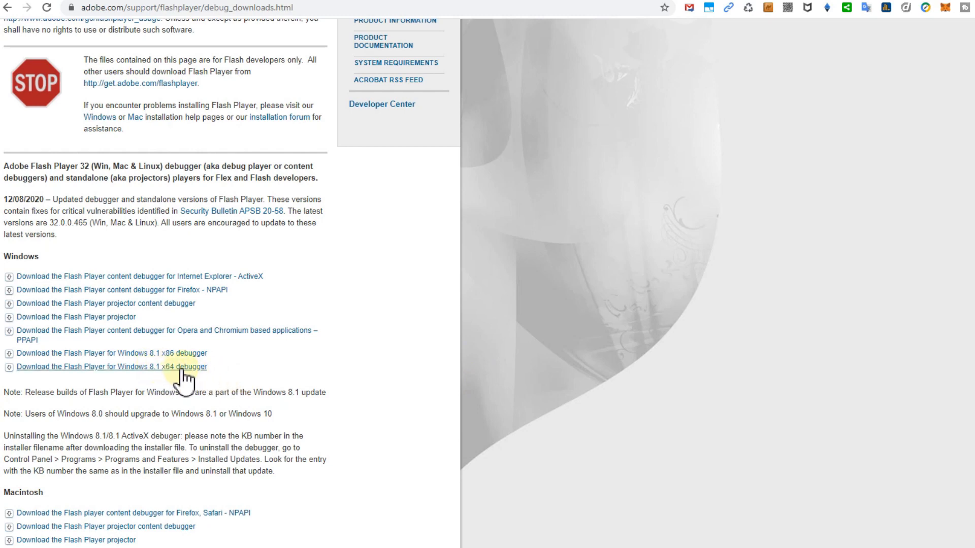
mouse_move(164, 380)
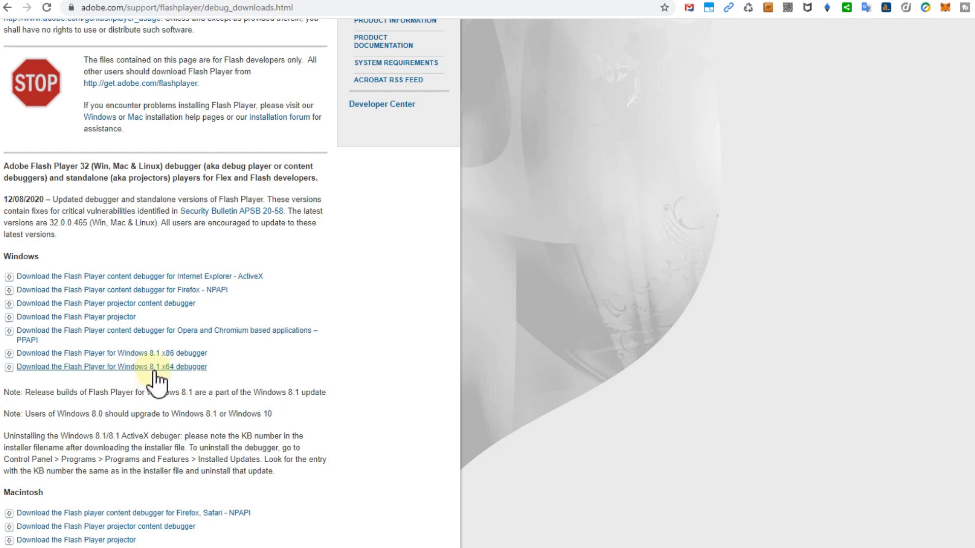
mouse_move(168, 383)
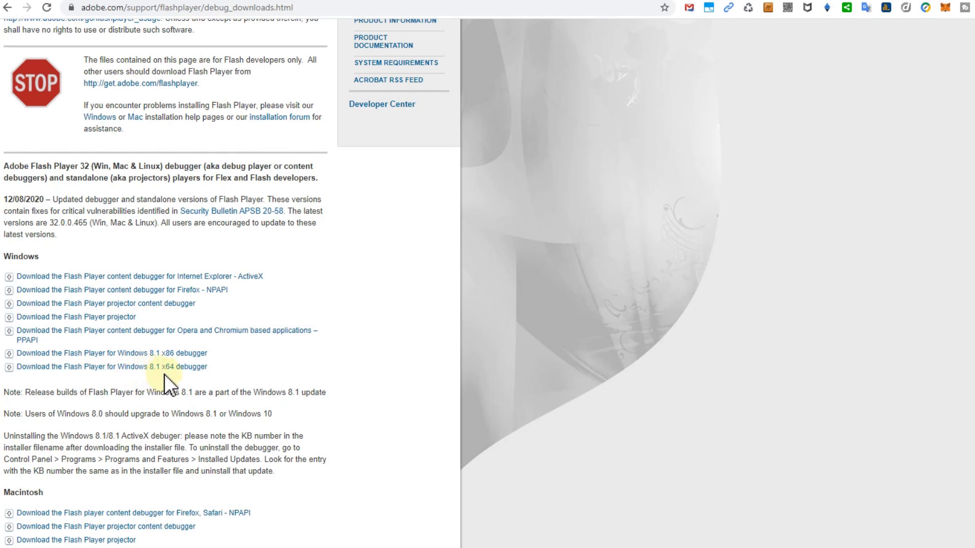
mouse_move(298, 359)
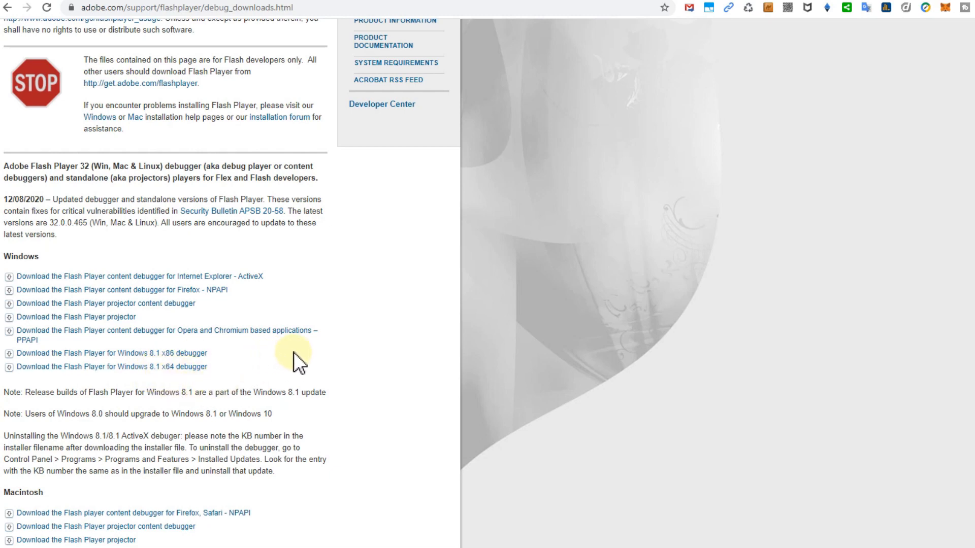
scroll(up, 3)
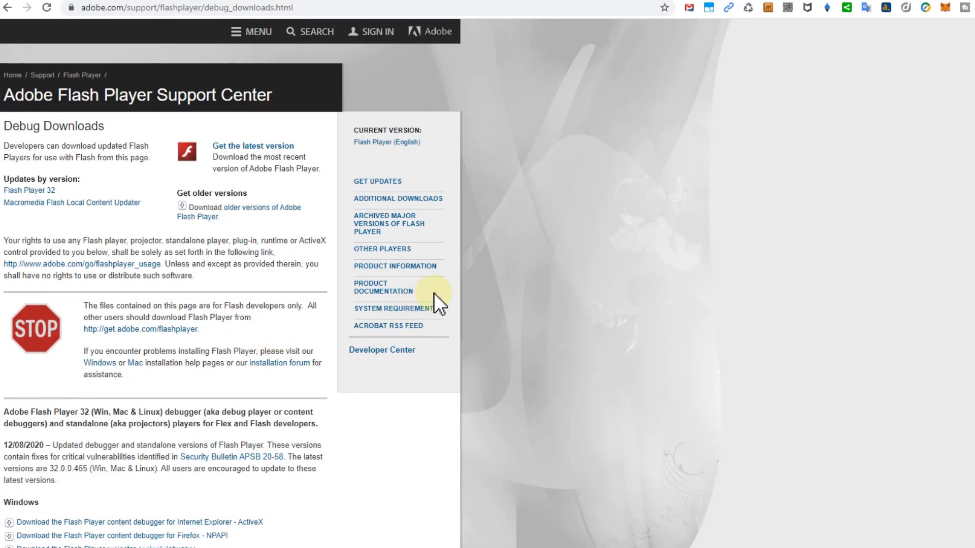
mouse_move(740, 218)
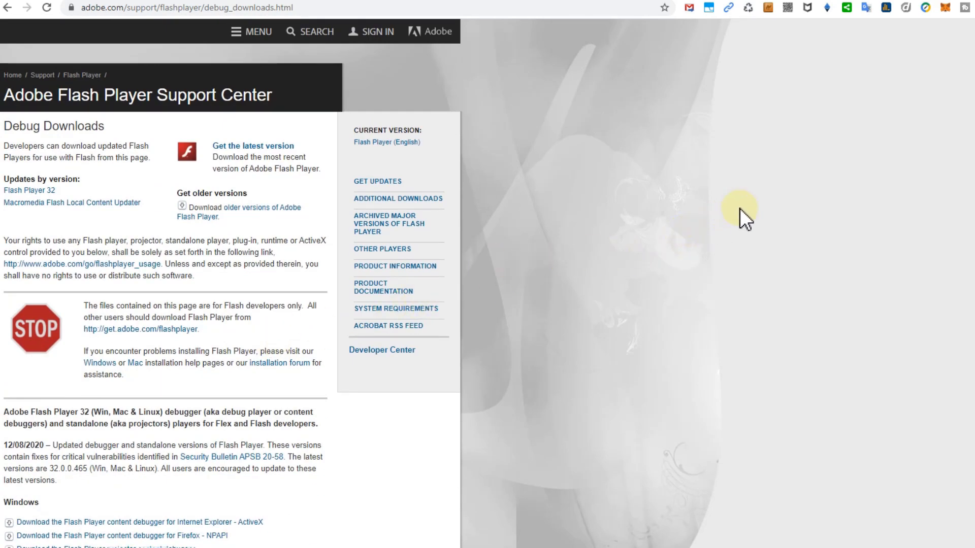
mouse_move(76, 124)
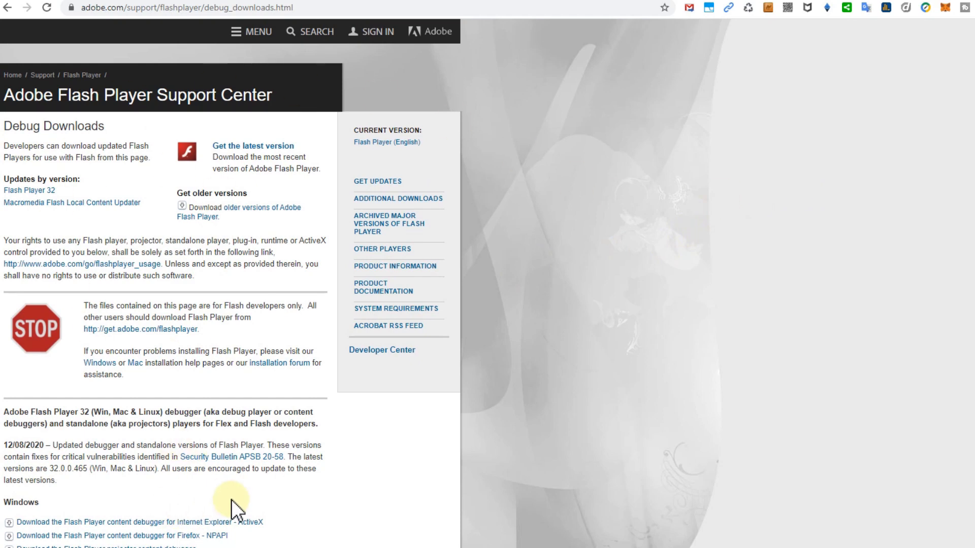
mouse_move(259, 504)
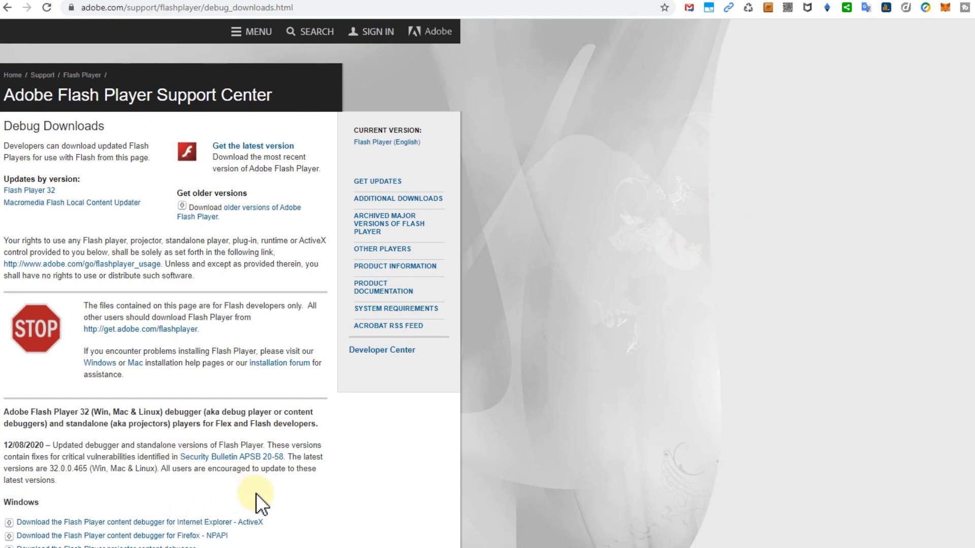
mouse_move(283, 497)
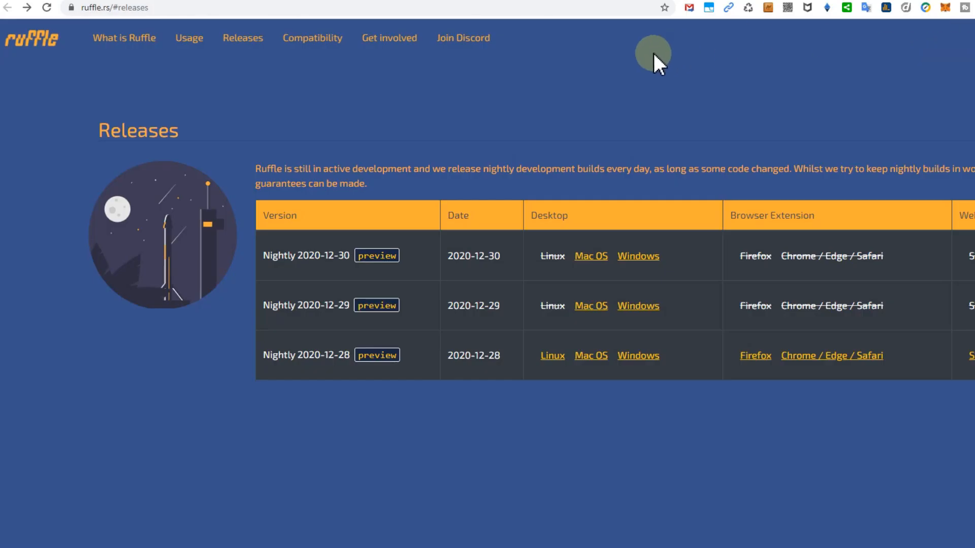
mouse_move(559, 111)
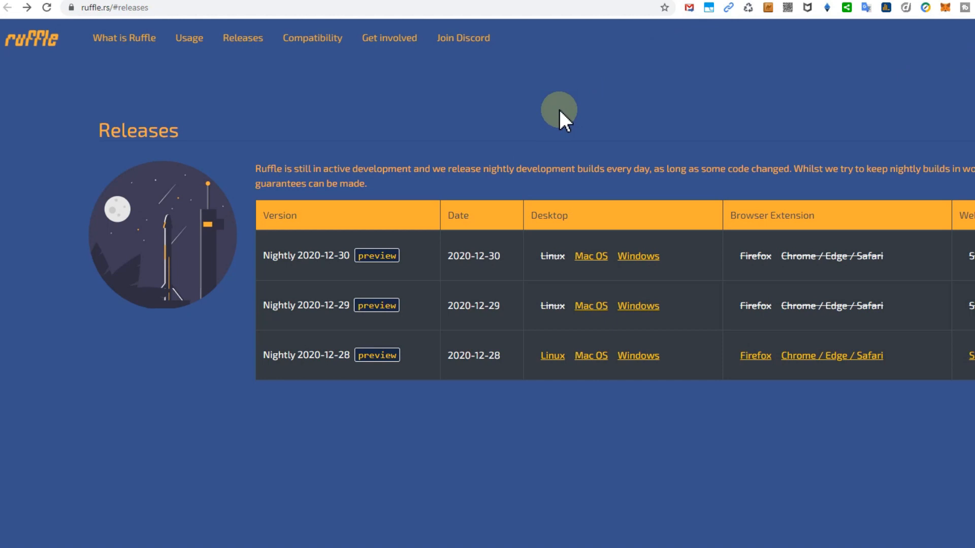
mouse_move(530, 126)
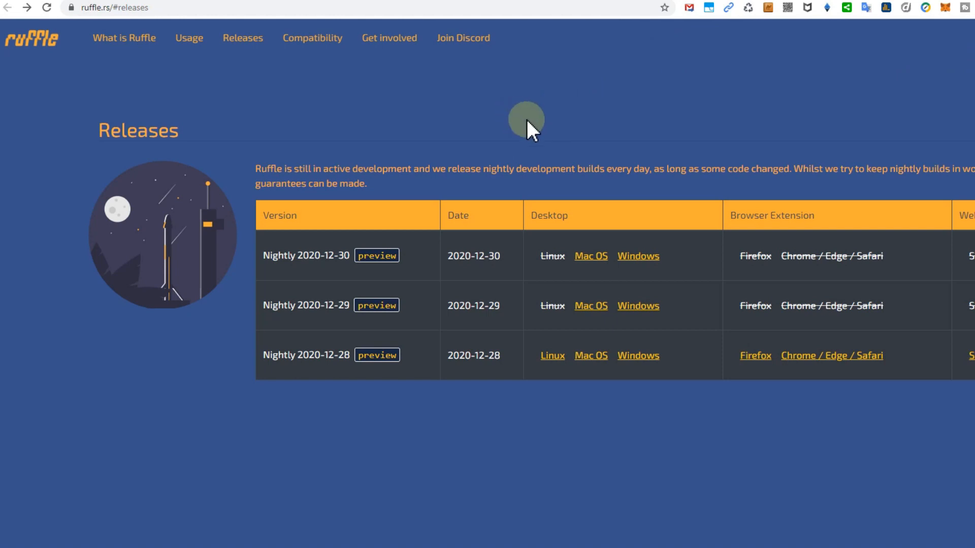
mouse_move(535, 187)
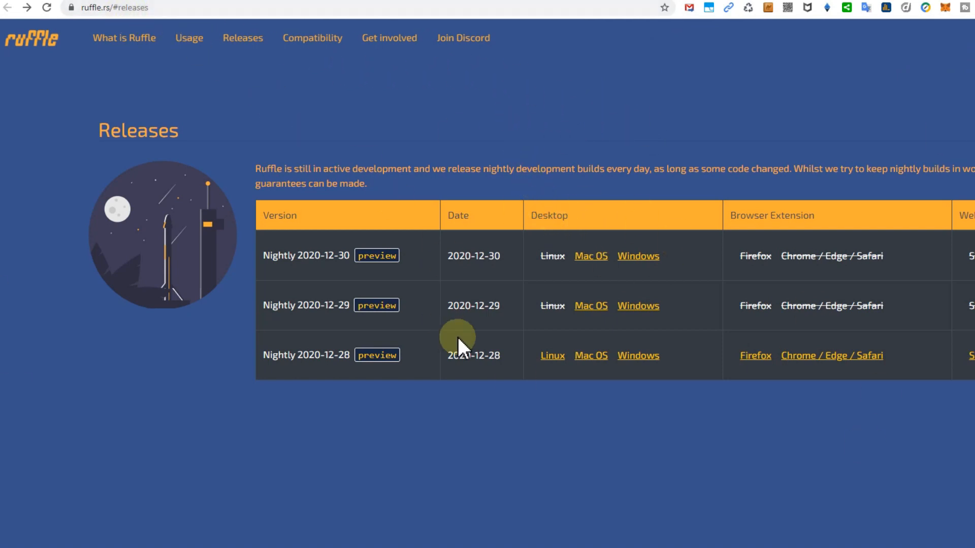
mouse_move(696, 354)
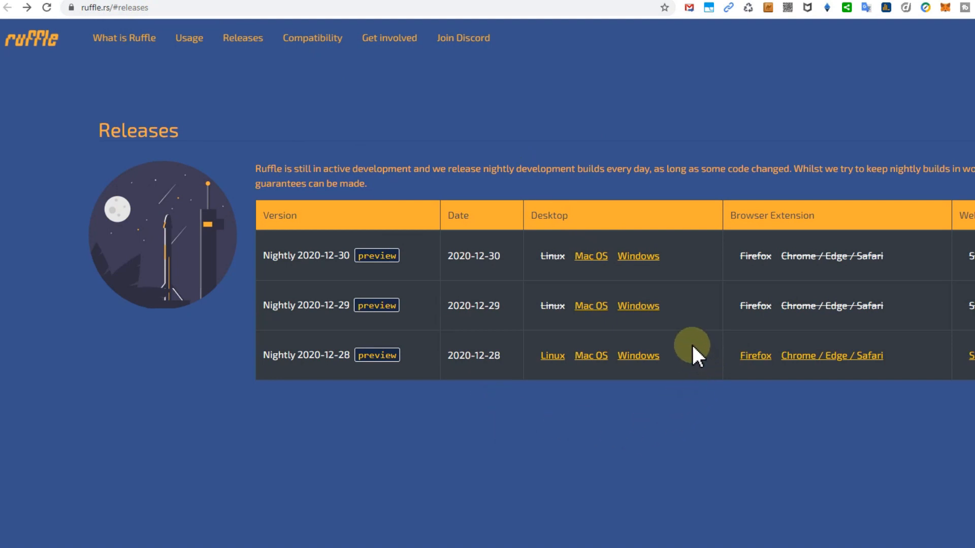
mouse_move(664, 292)
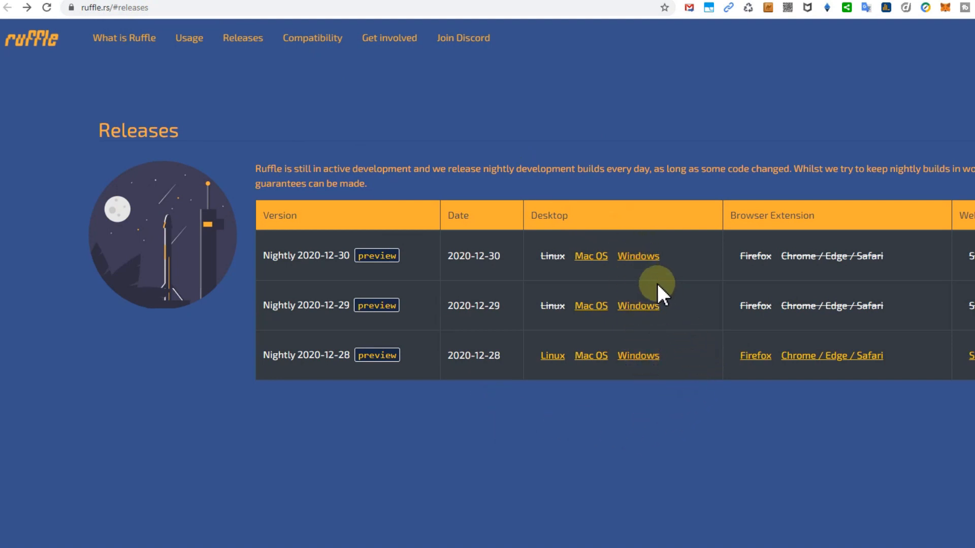
mouse_move(750, 273)
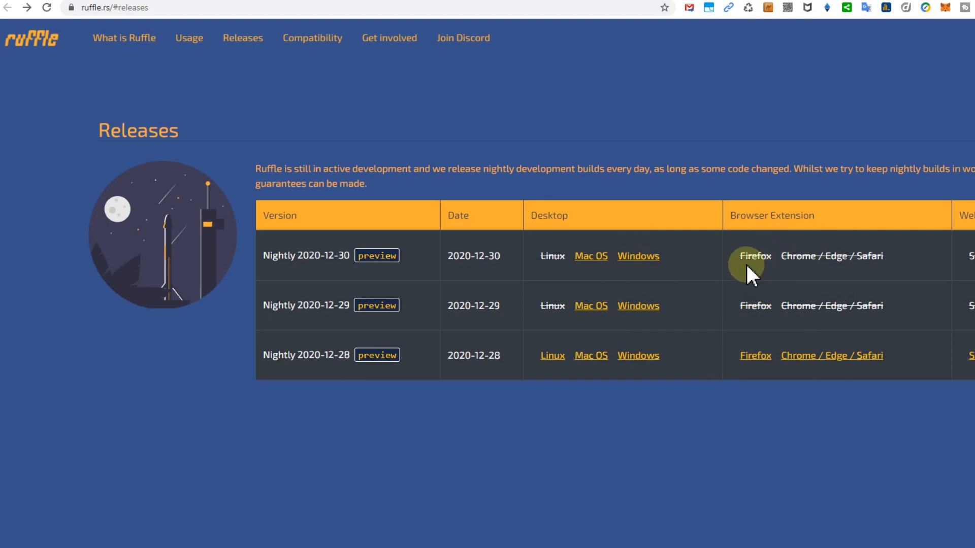
mouse_move(794, 383)
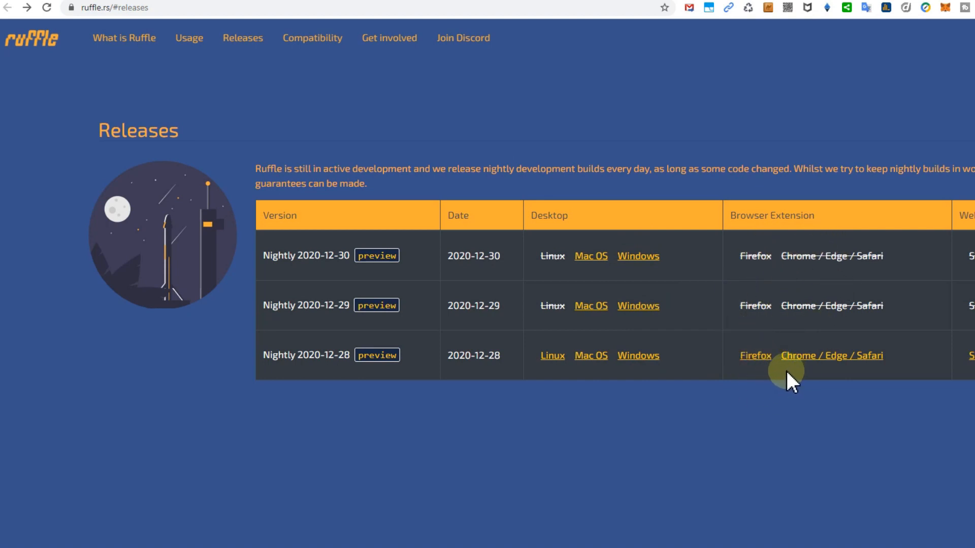
mouse_move(847, 367)
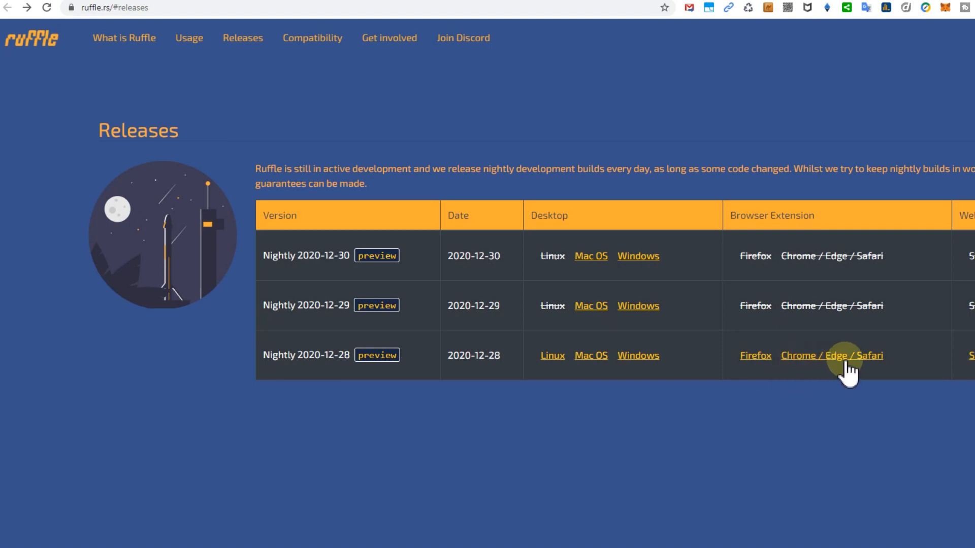
mouse_move(823, 379)
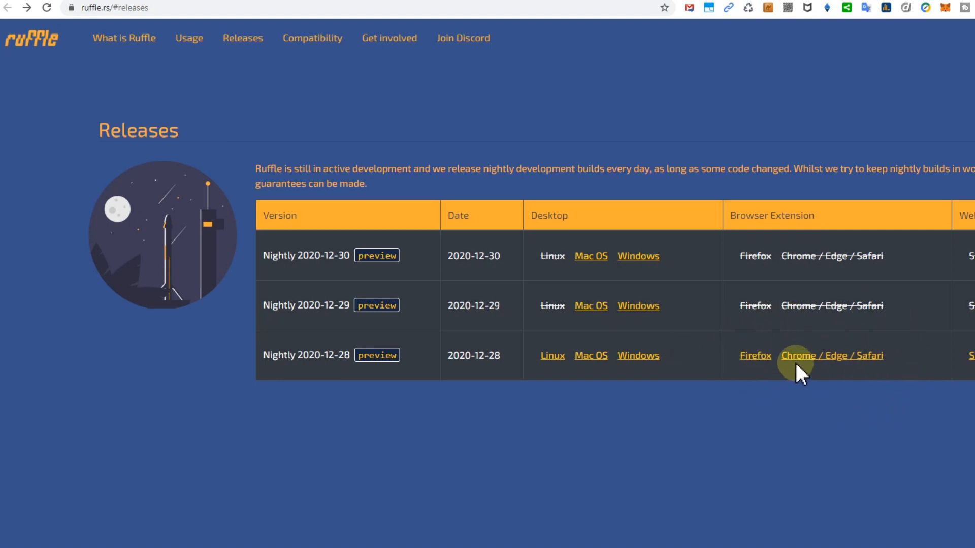
mouse_move(808, 384)
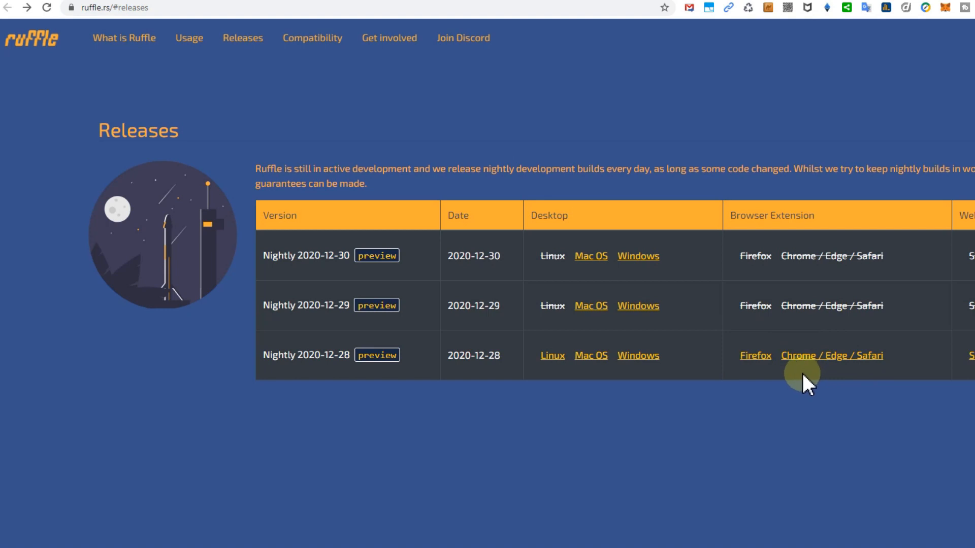
mouse_move(798, 397)
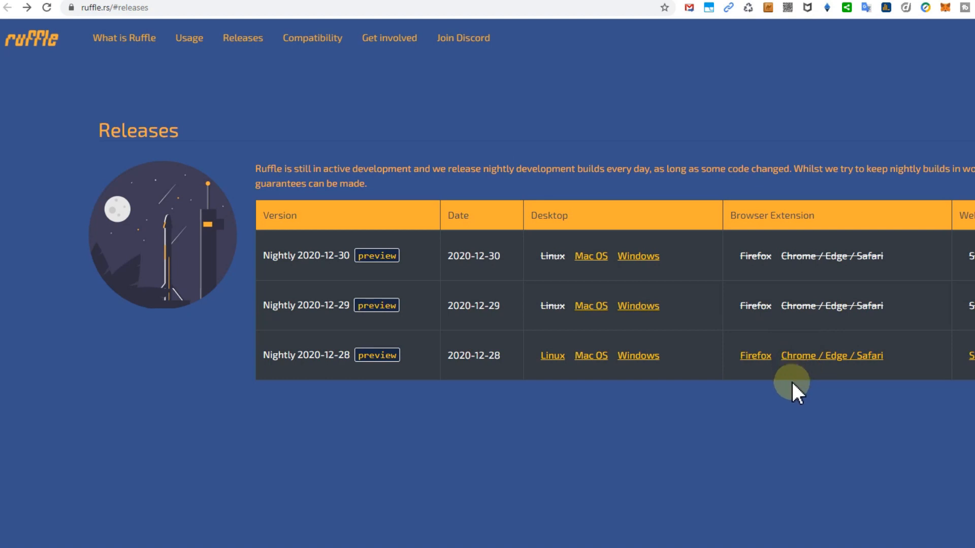
mouse_move(781, 380)
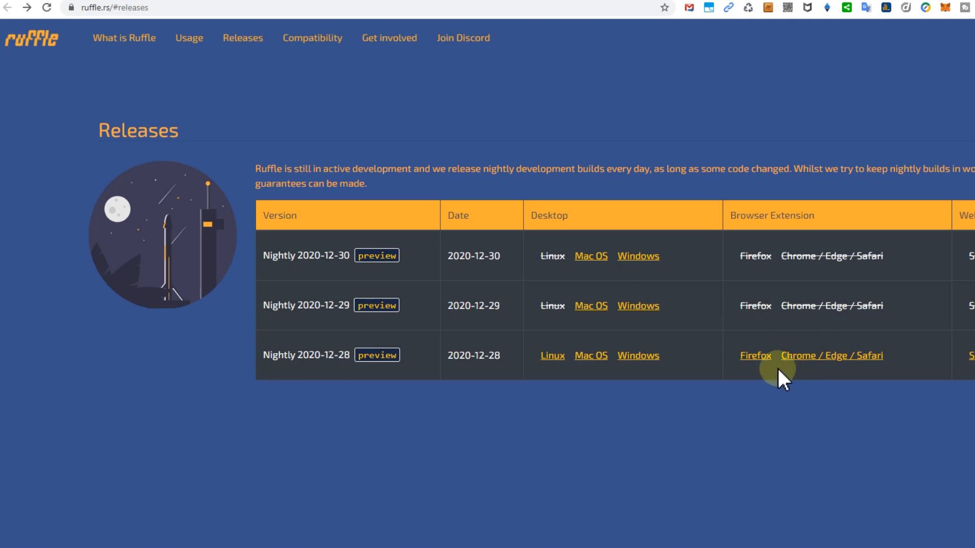
mouse_move(740, 425)
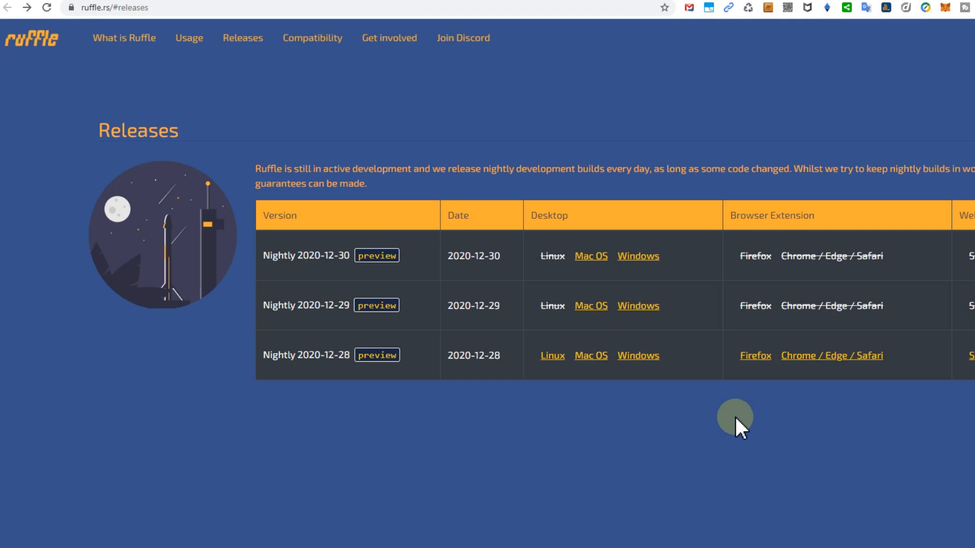
mouse_move(712, 419)
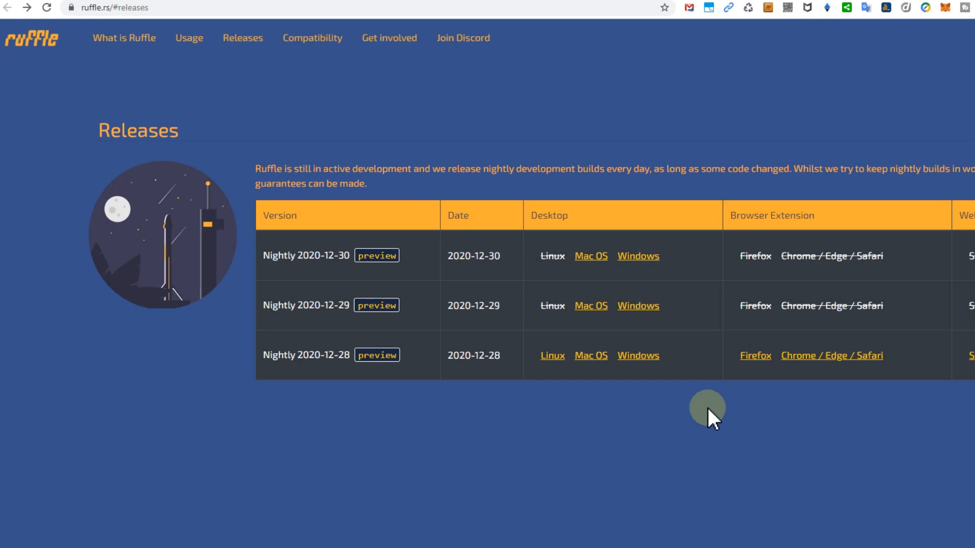
mouse_move(638, 260)
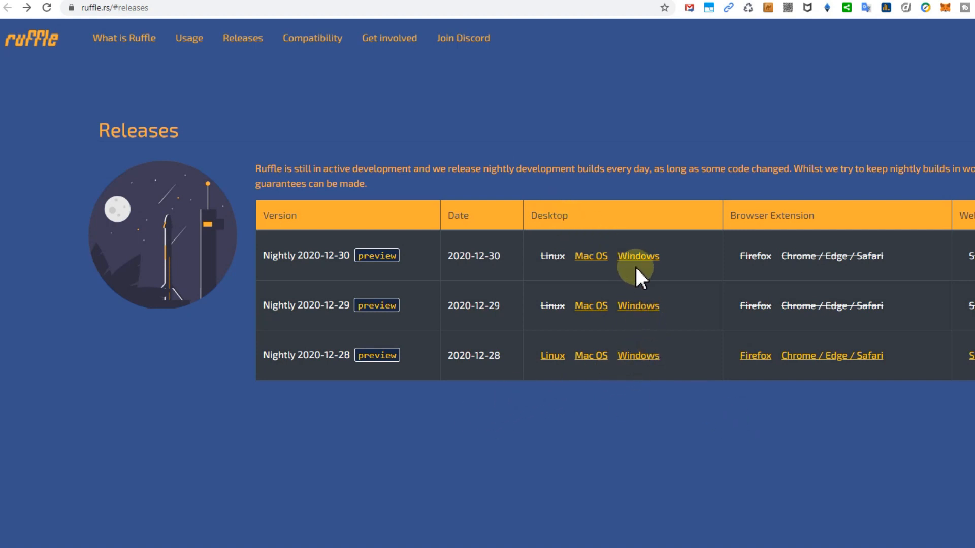
mouse_move(638, 355)
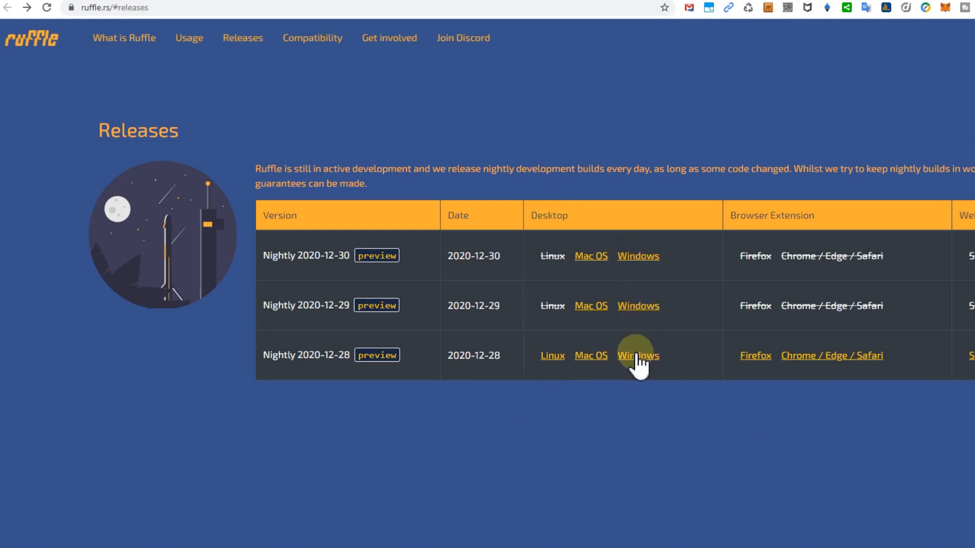
mouse_move(377, 256)
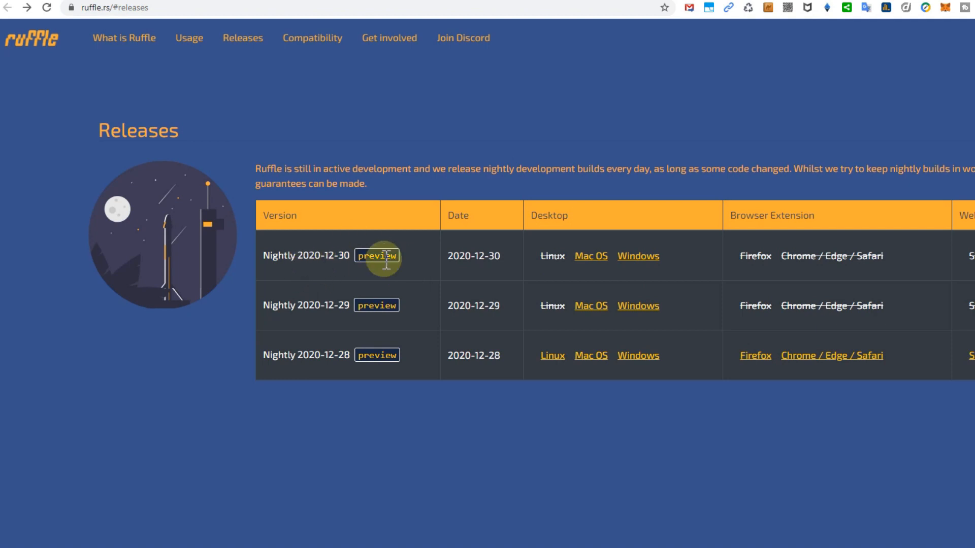
mouse_move(336, 256)
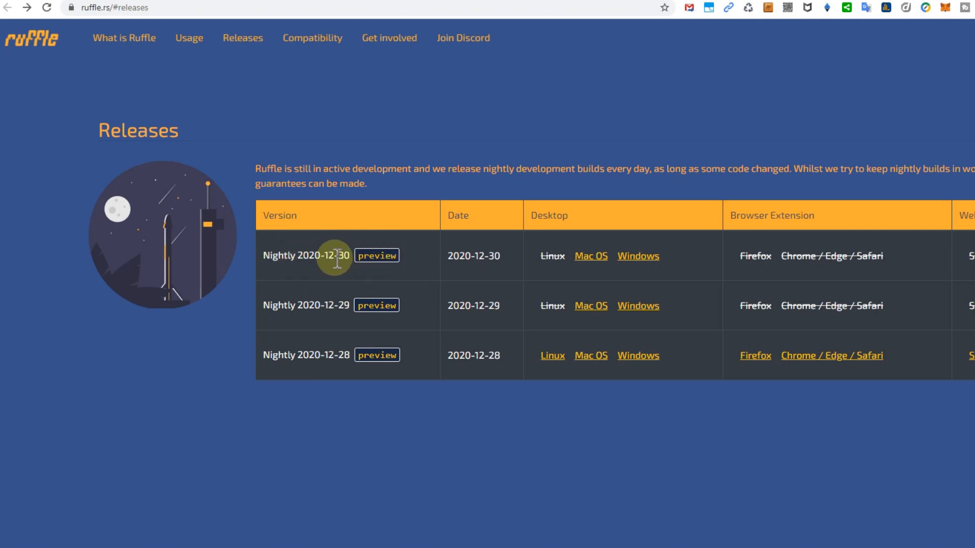
mouse_move(481, 283)
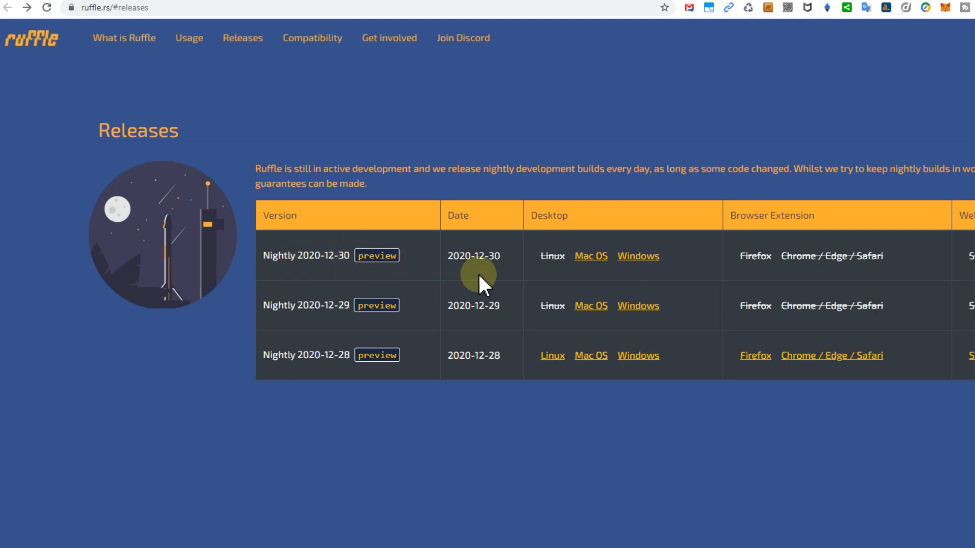
mouse_move(638, 256)
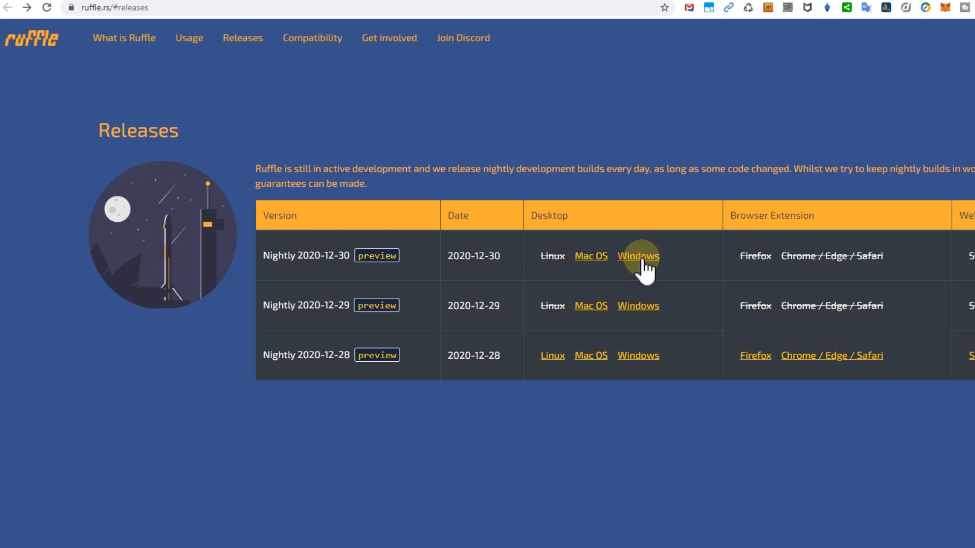
mouse_move(665, 436)
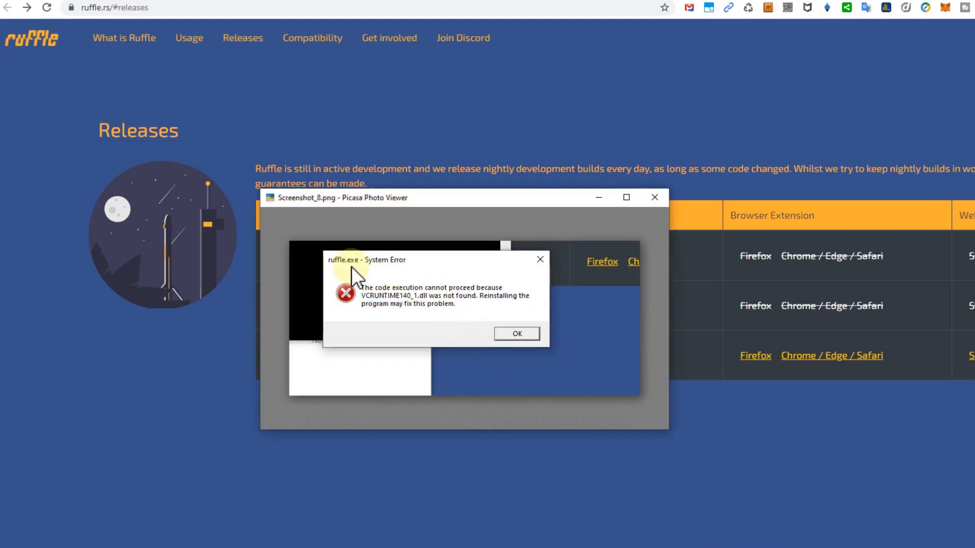
mouse_move(371, 298)
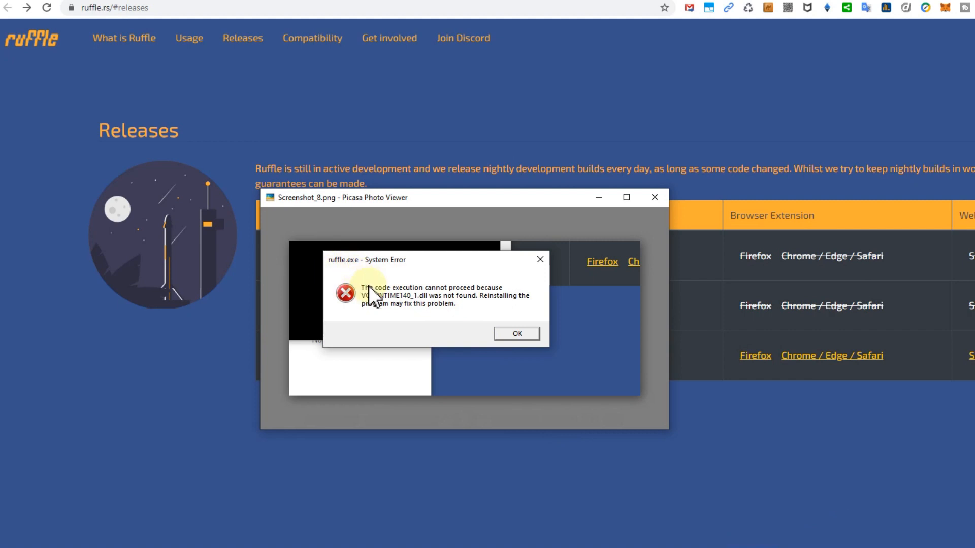
mouse_move(375, 314)
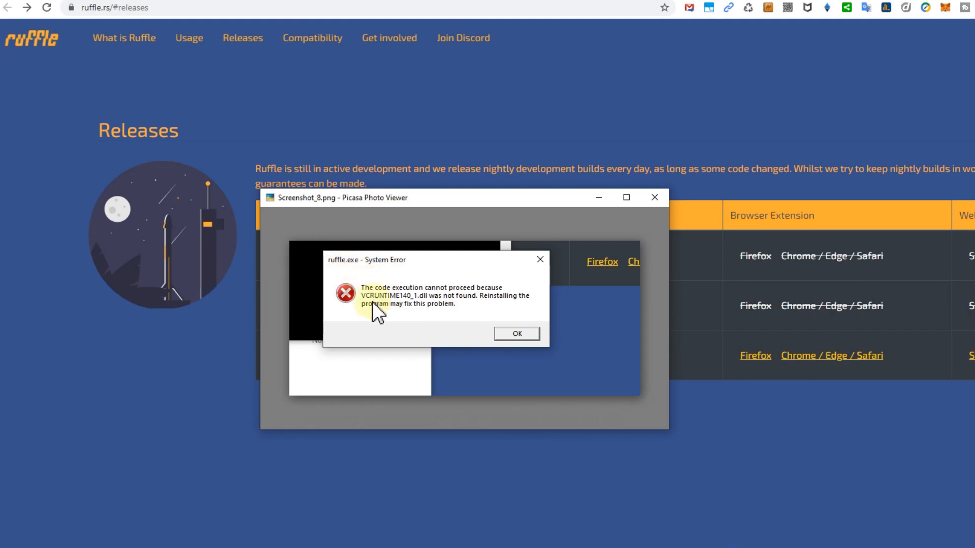
mouse_move(373, 323)
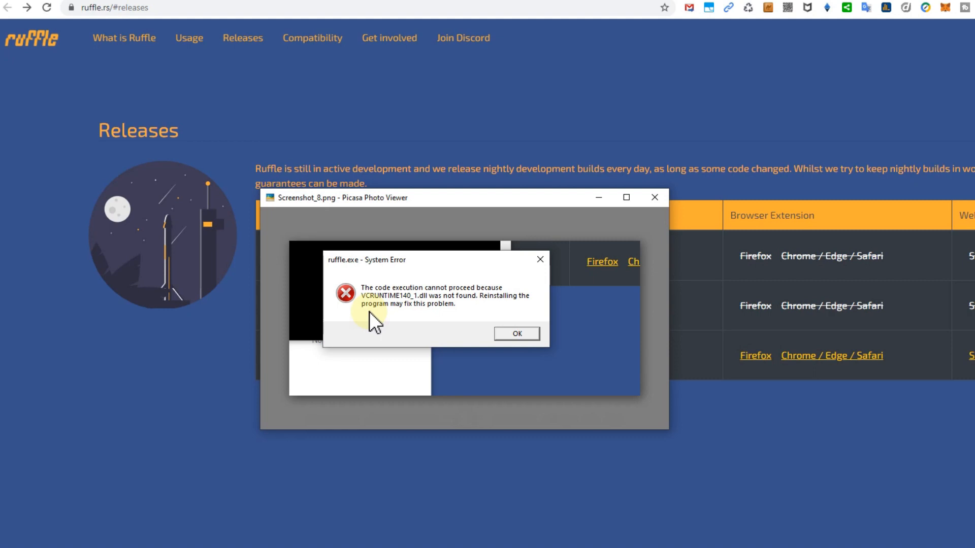
mouse_move(389, 336)
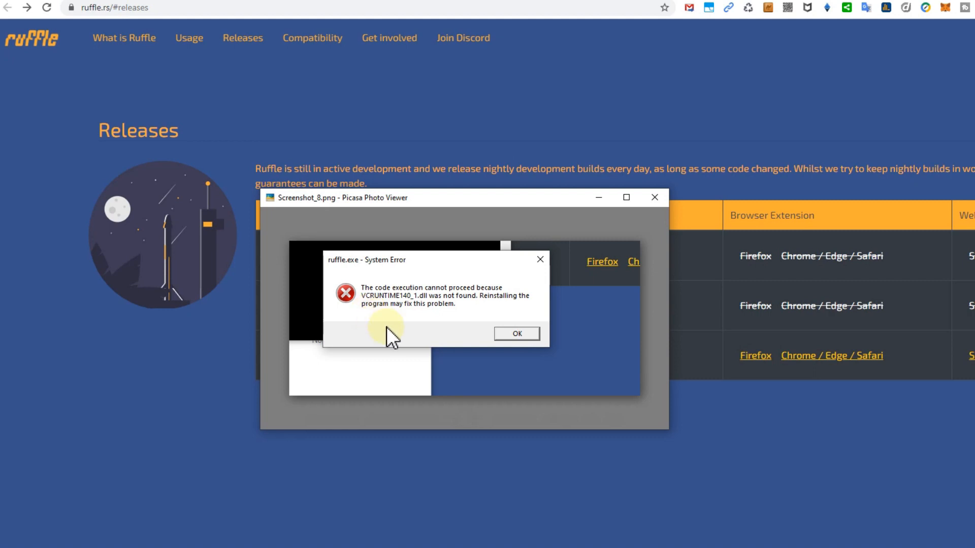
mouse_move(408, 345)
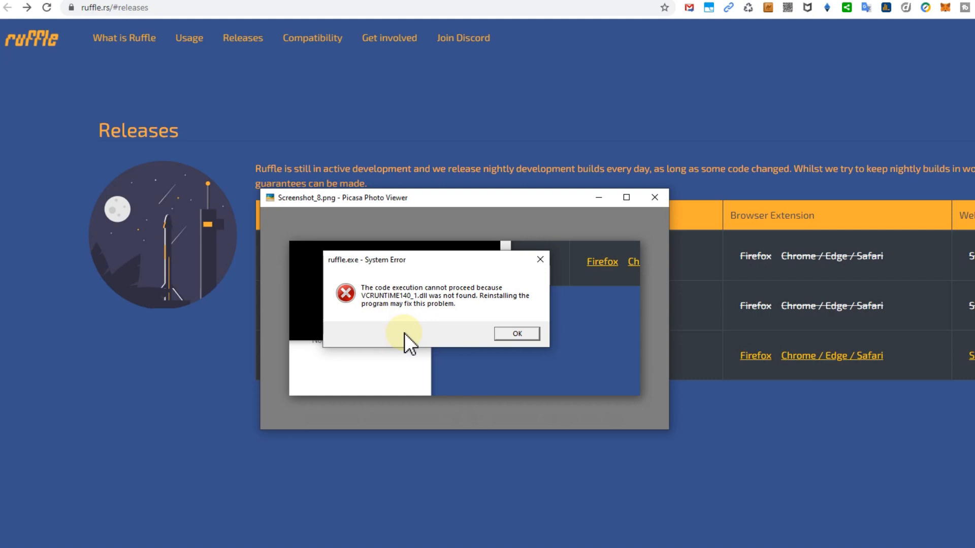
mouse_move(413, 345)
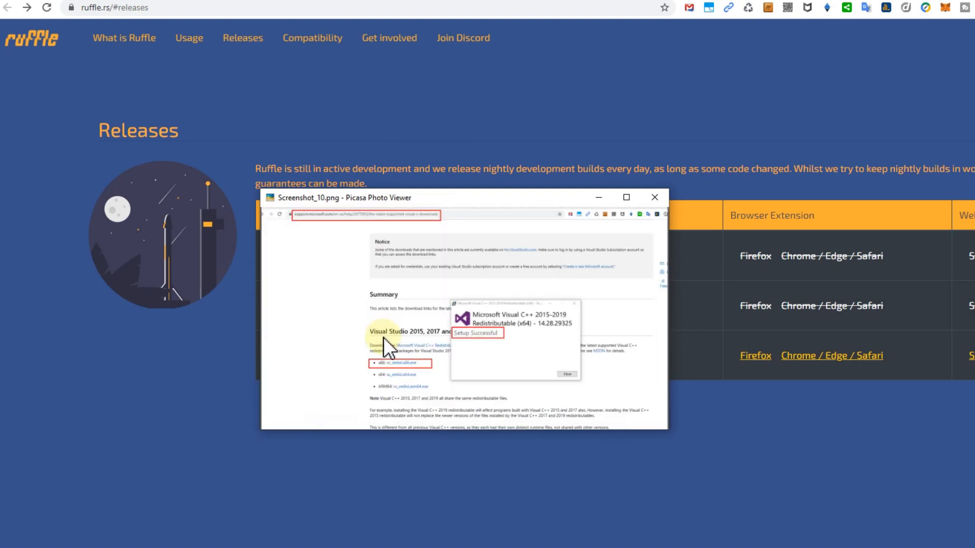
mouse_move(331, 237)
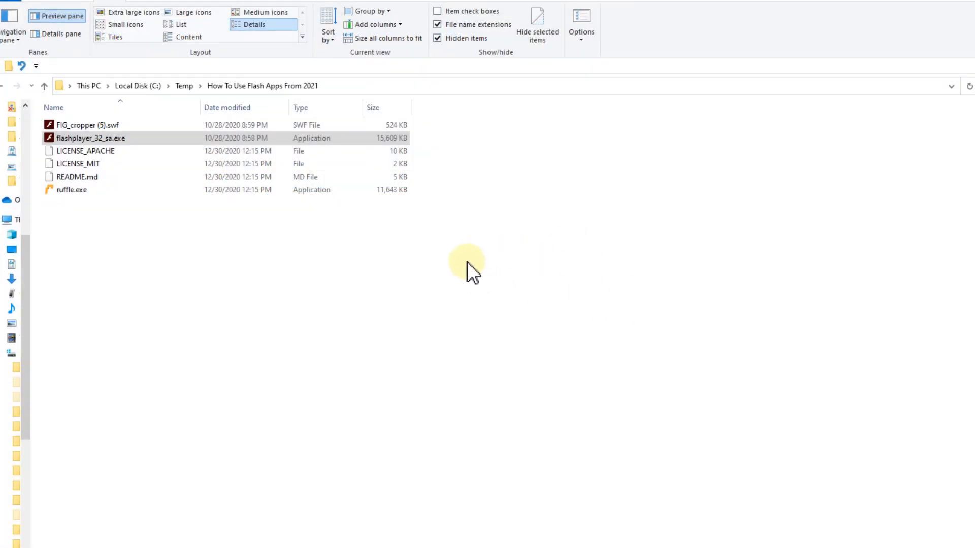
mouse_move(205, 273)
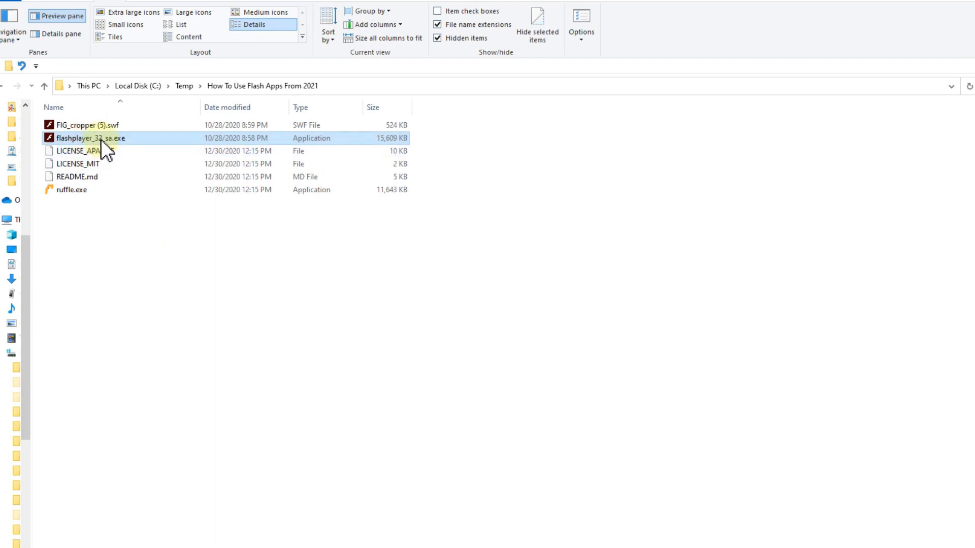
mouse_move(92, 146)
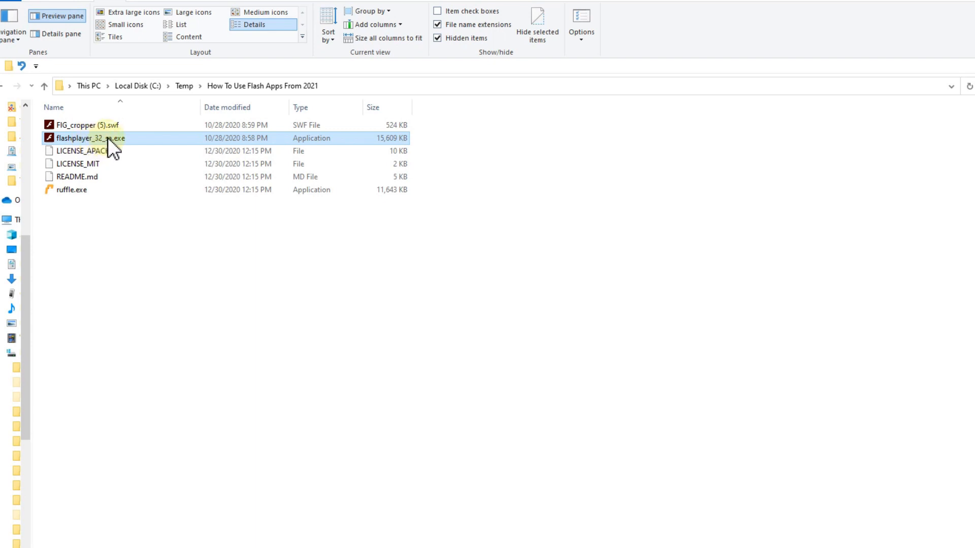
mouse_move(111, 138)
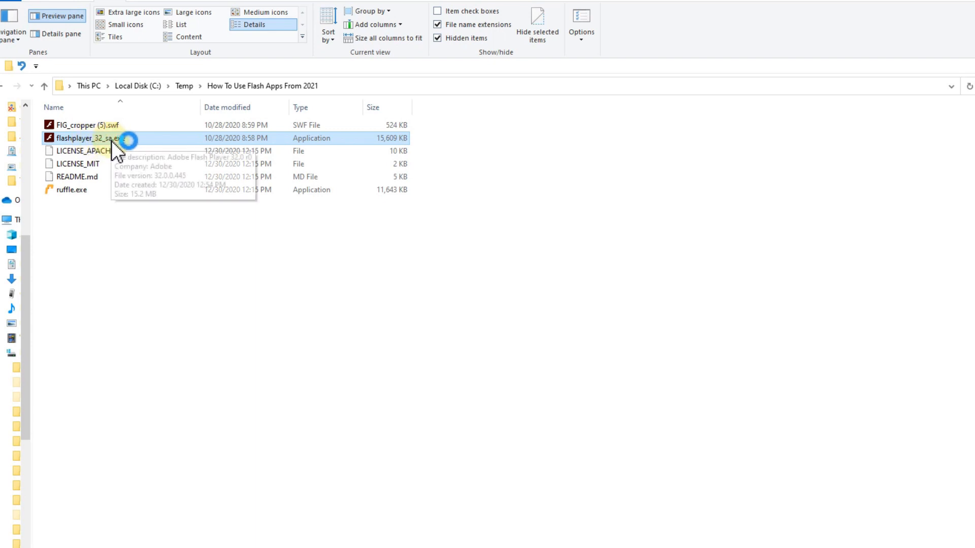
Launch flashplayer_32_sa.exe from the How To Use Flash Apps From 2021 folder
double_click(91, 138)
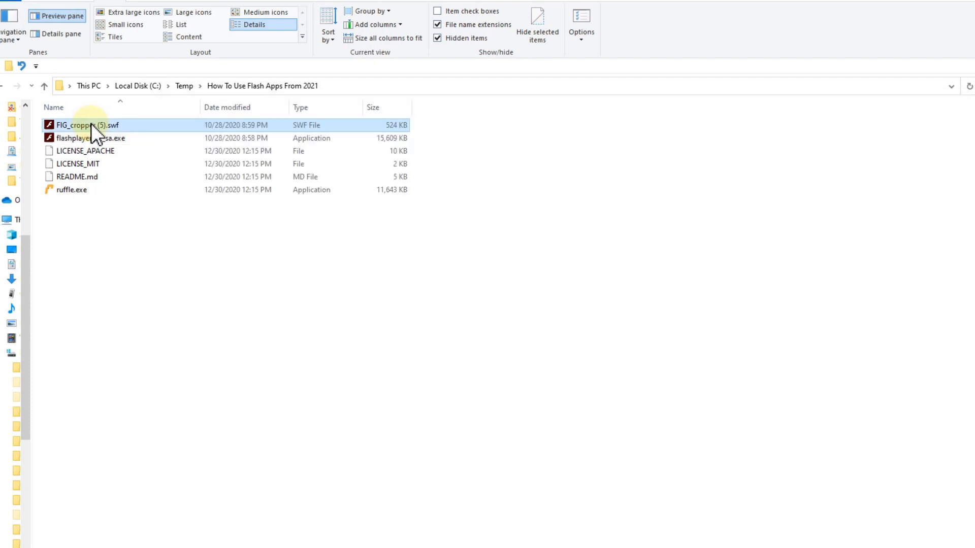
mouse_move(96, 131)
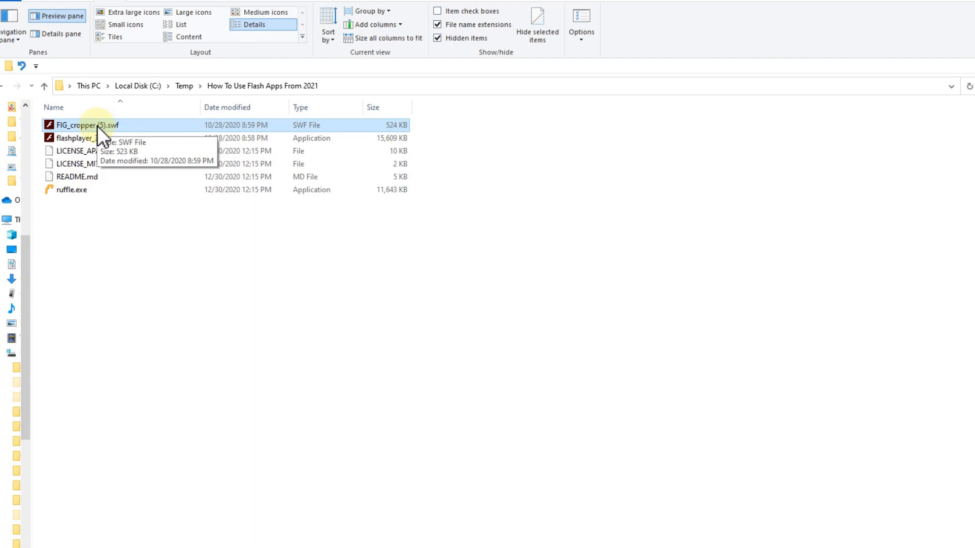
mouse_move(112, 135)
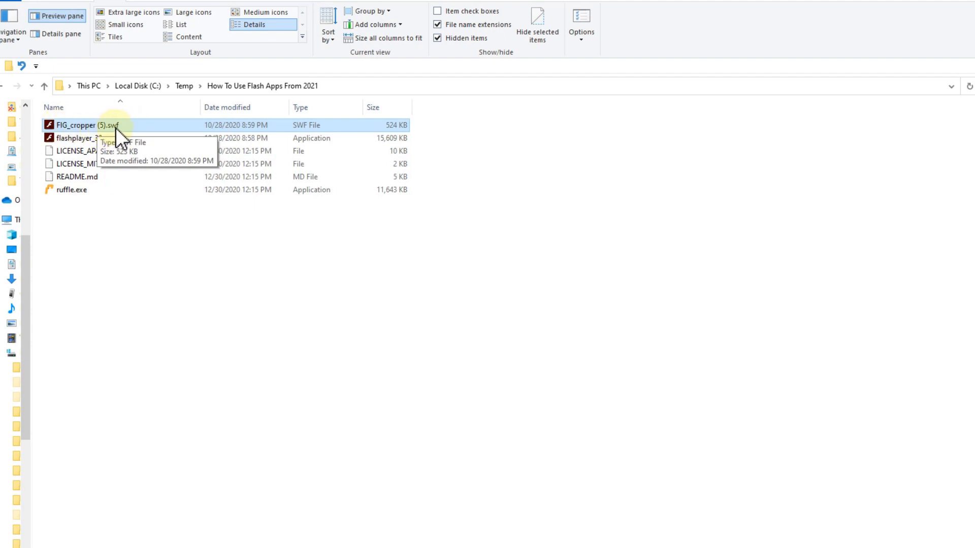
mouse_move(143, 139)
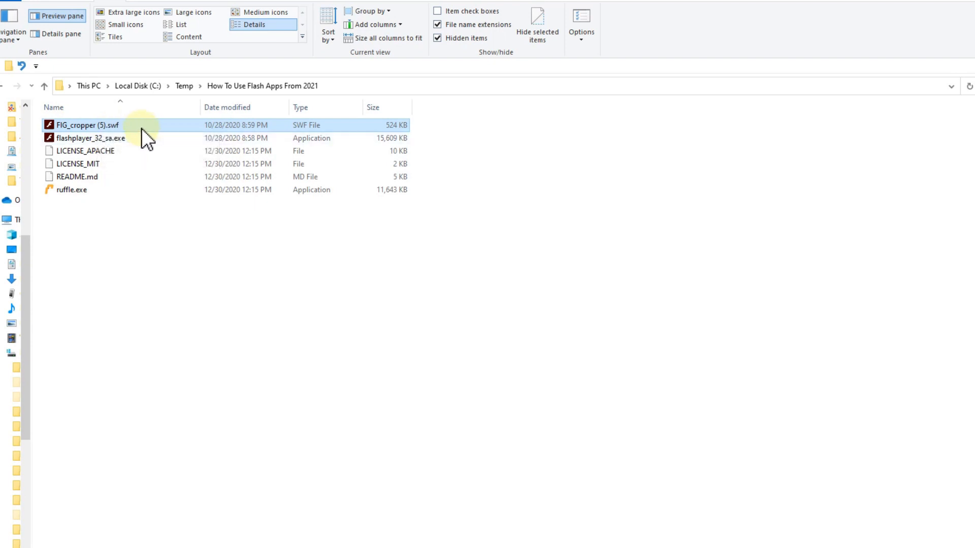
mouse_move(93, 128)
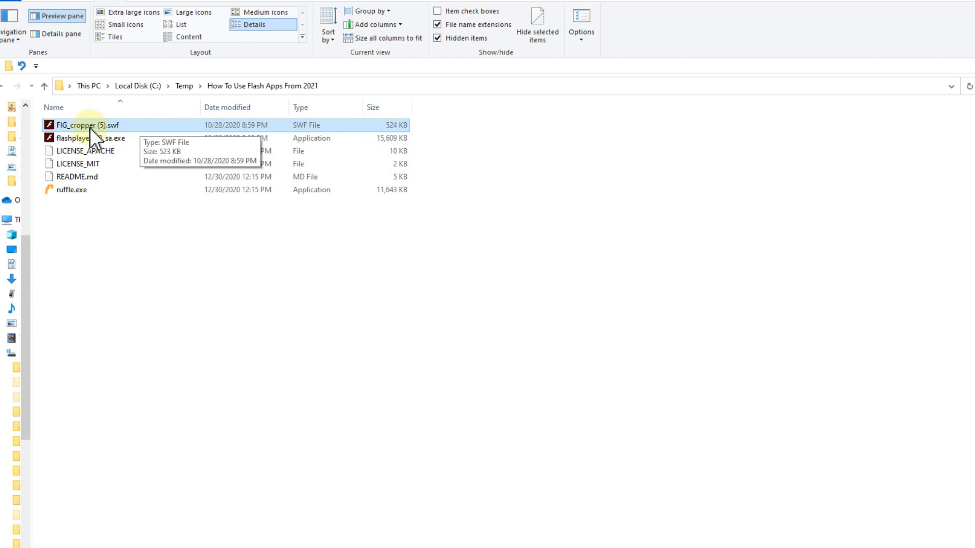
mouse_move(90, 140)
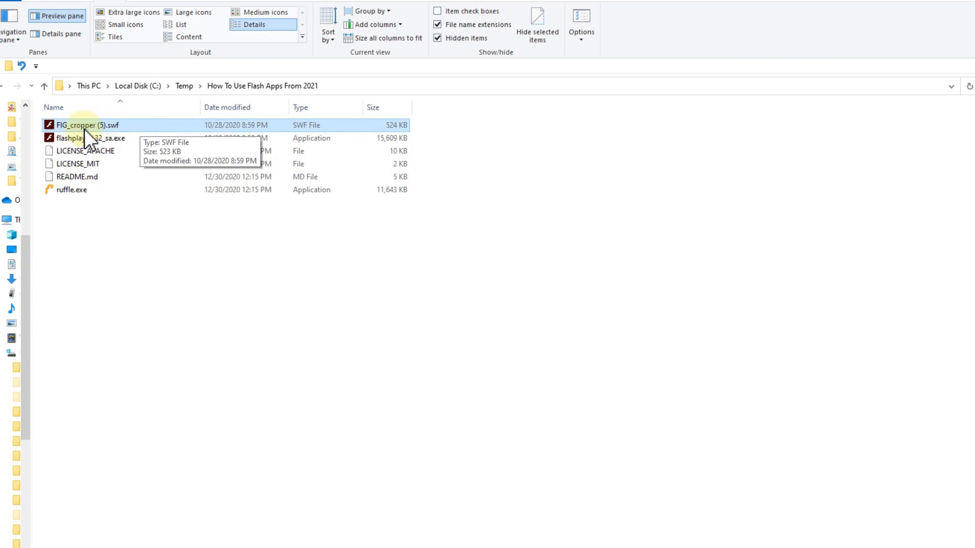
mouse_move(97, 134)
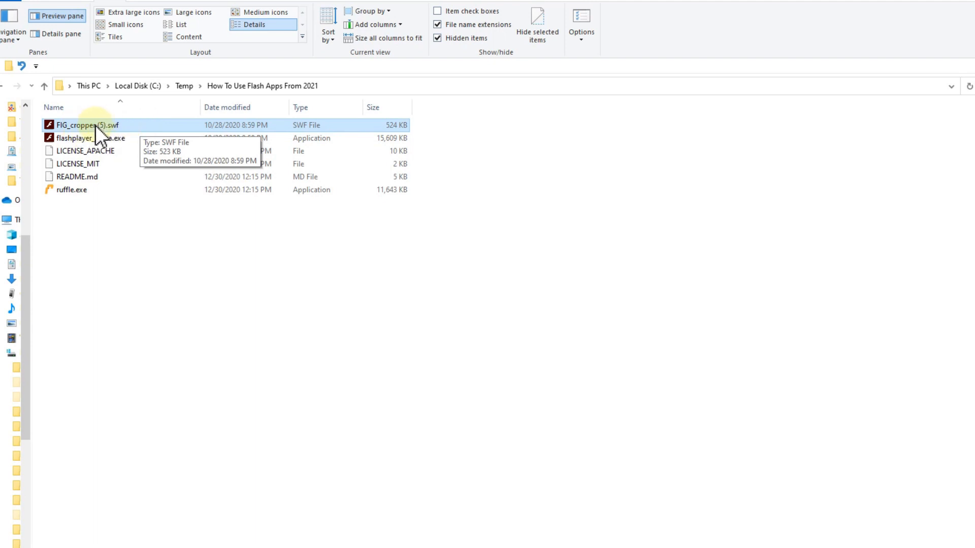
mouse_move(111, 138)
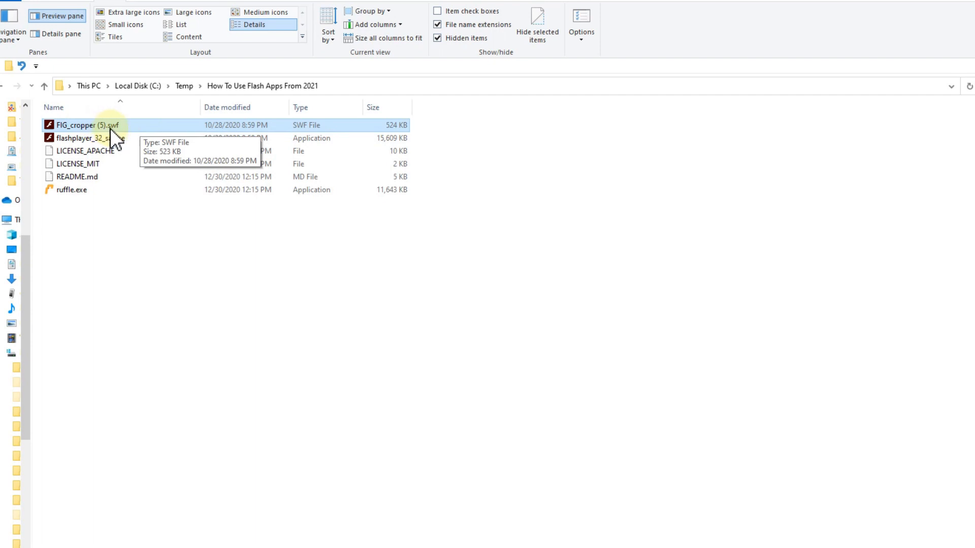
mouse_move(124, 138)
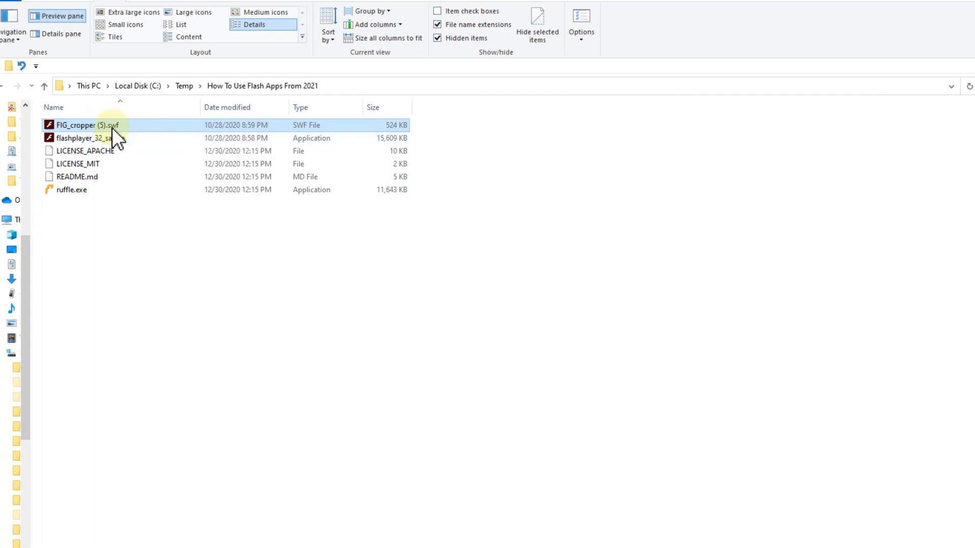
mouse_move(590, 463)
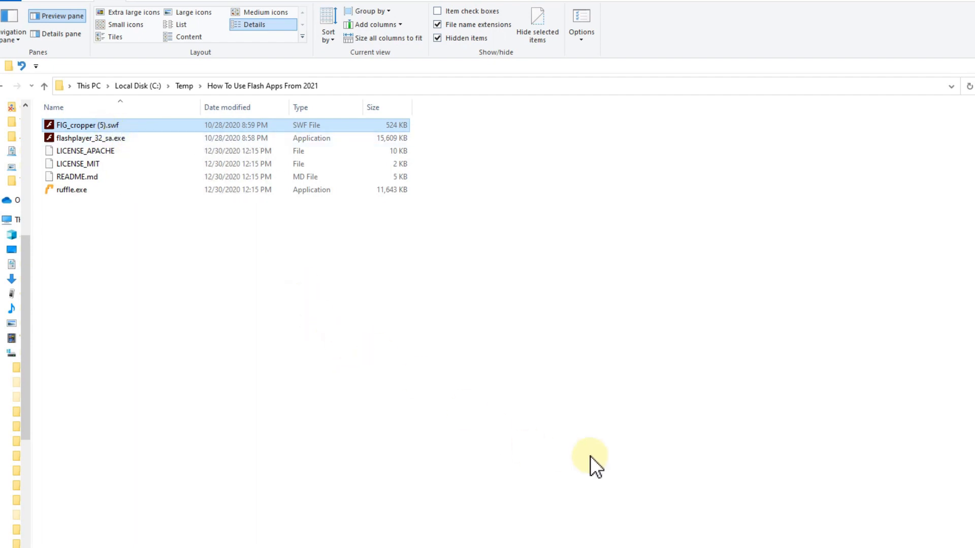
mouse_move(880, 71)
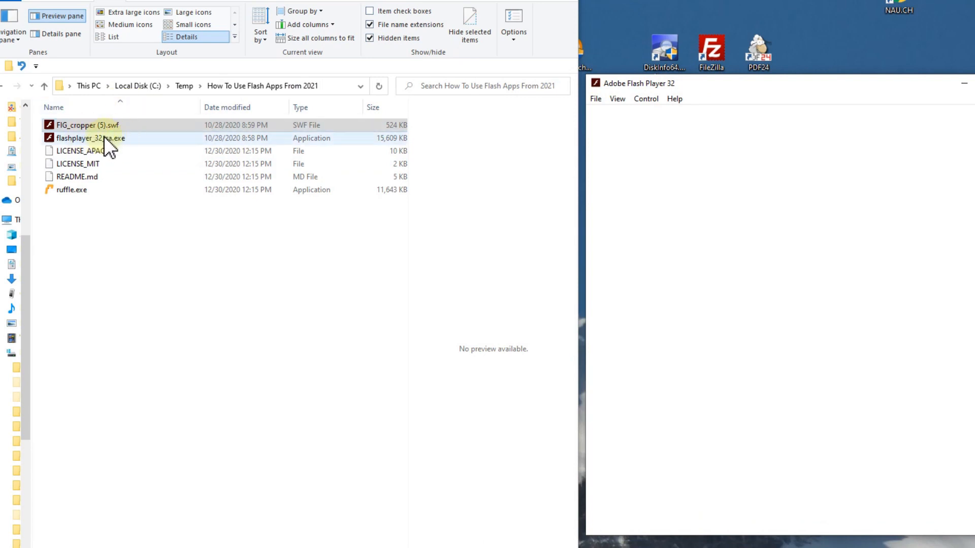
Run FIG_cropper (5).swf in Flash Player 32, then close the player window
click(88, 125)
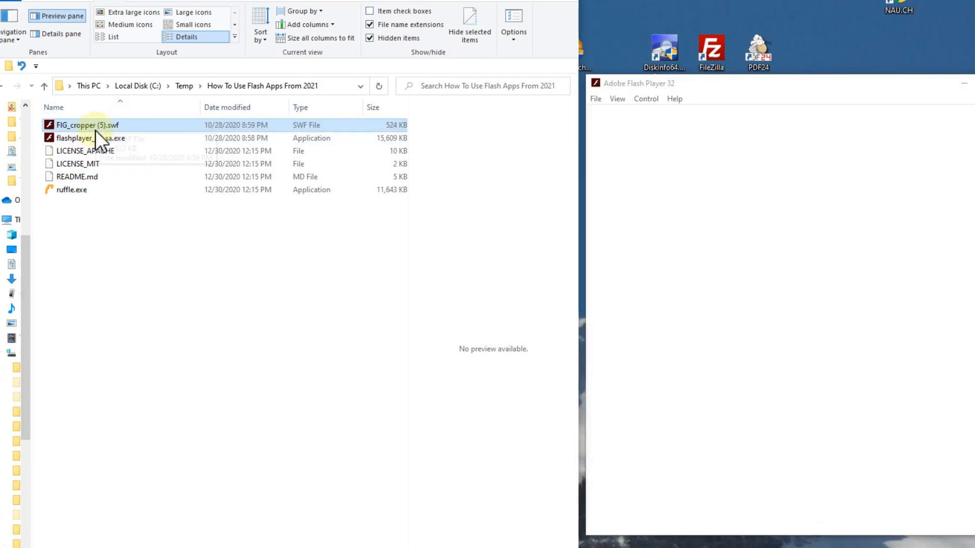
mouse_move(78, 131)
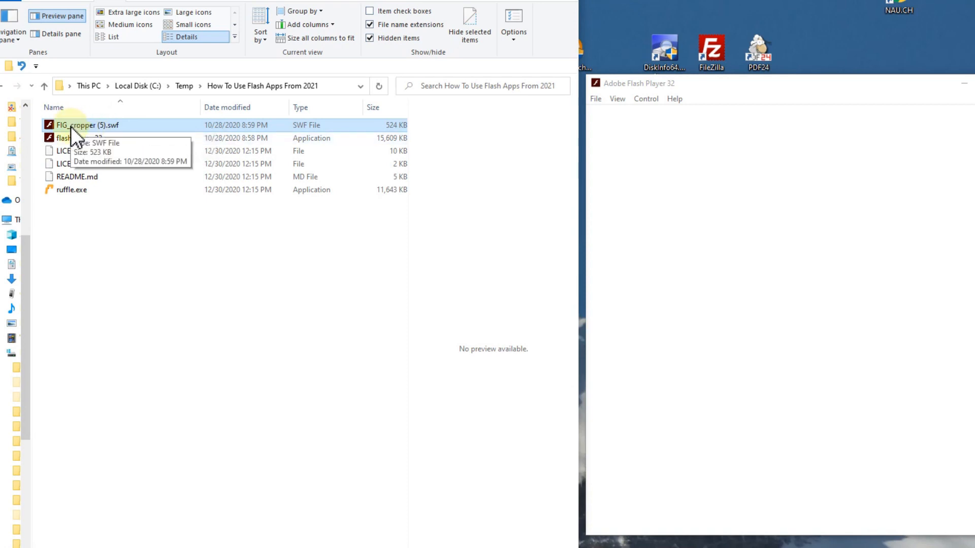
mouse_move(416, 202)
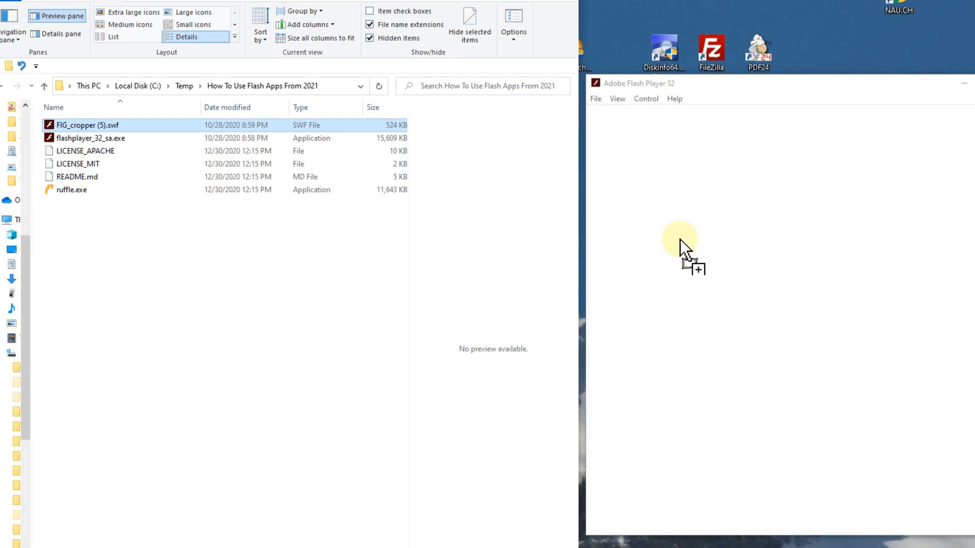
mouse_move(703, 243)
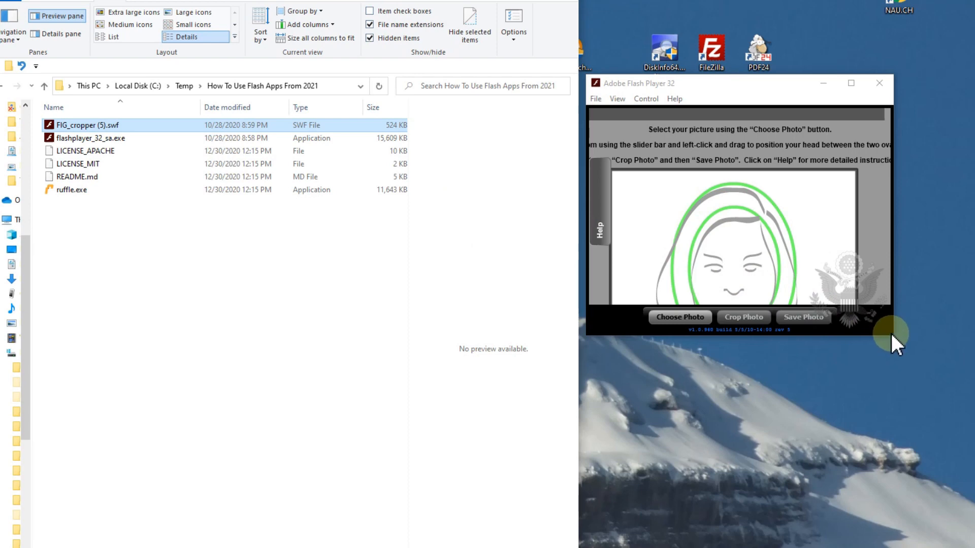
mouse_move(815, 248)
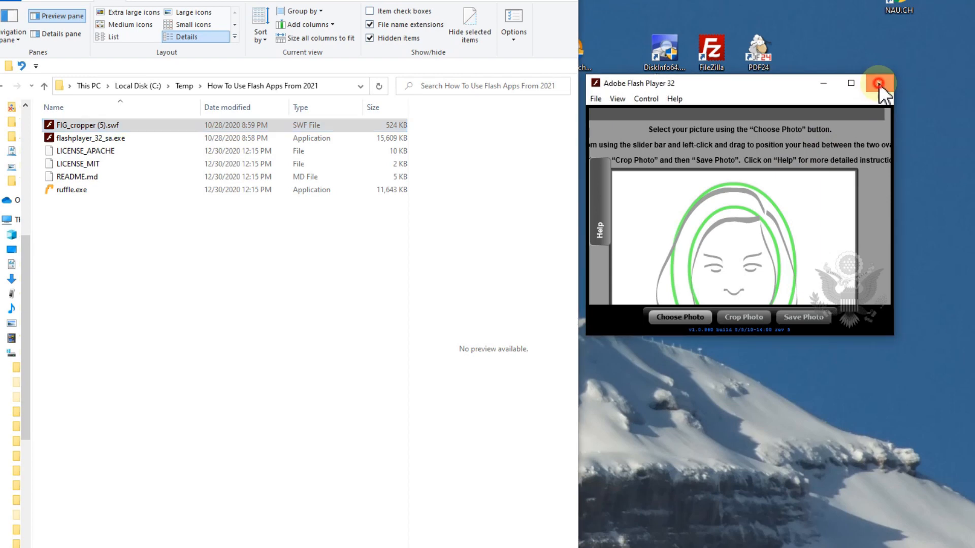
click(878, 85)
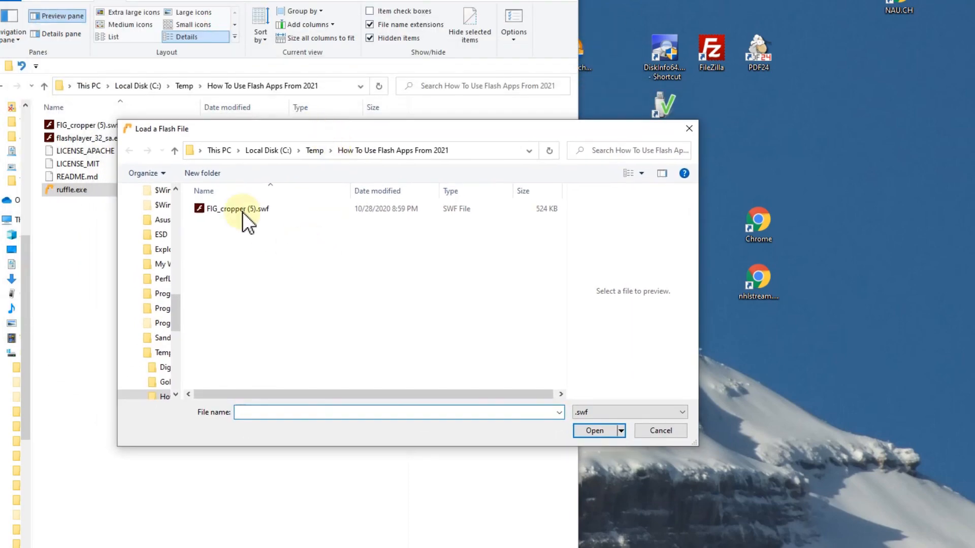
mouse_move(240, 214)
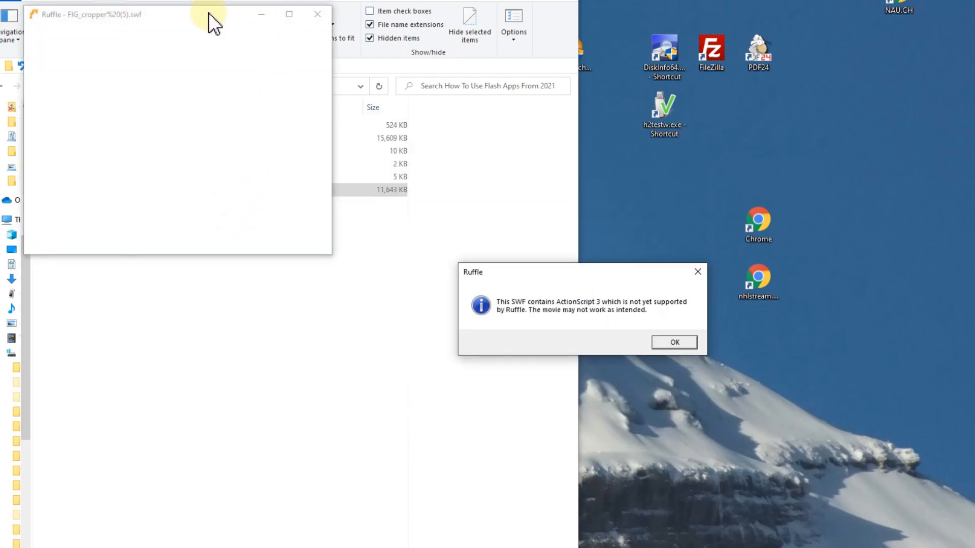
mouse_move(438, 233)
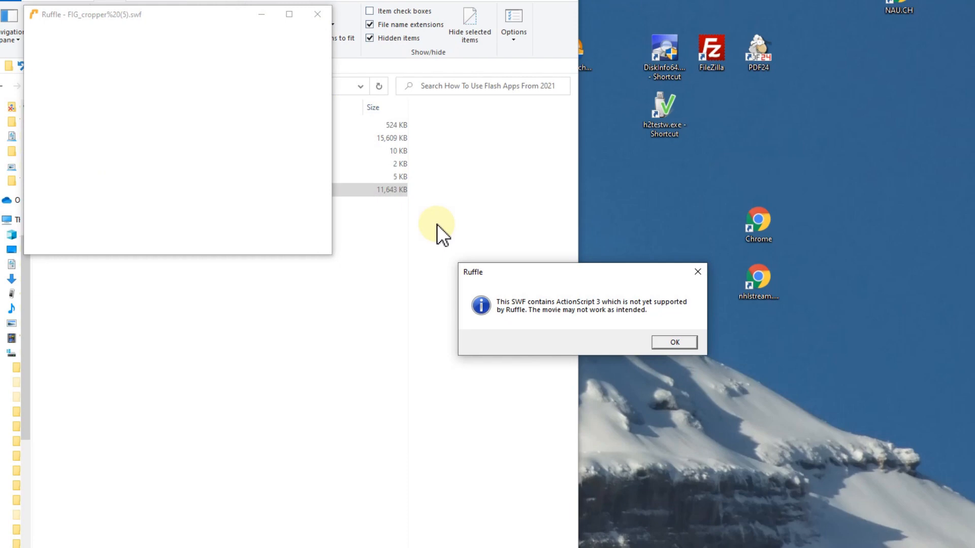
Dismiss Ruffle's ActionScript 3 warning, close Ruffle, and select flashplayer_32_sa.exe
click(673, 342)
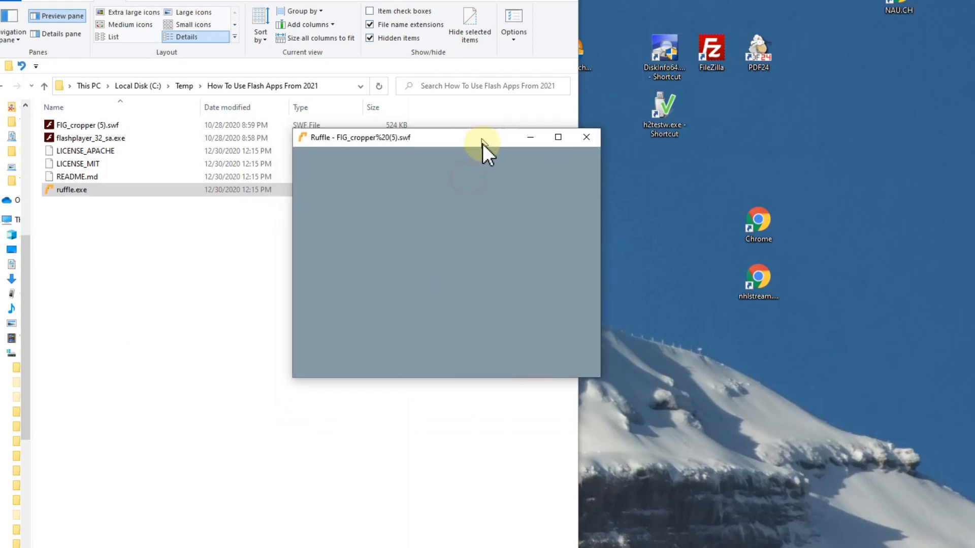
click(585, 137)
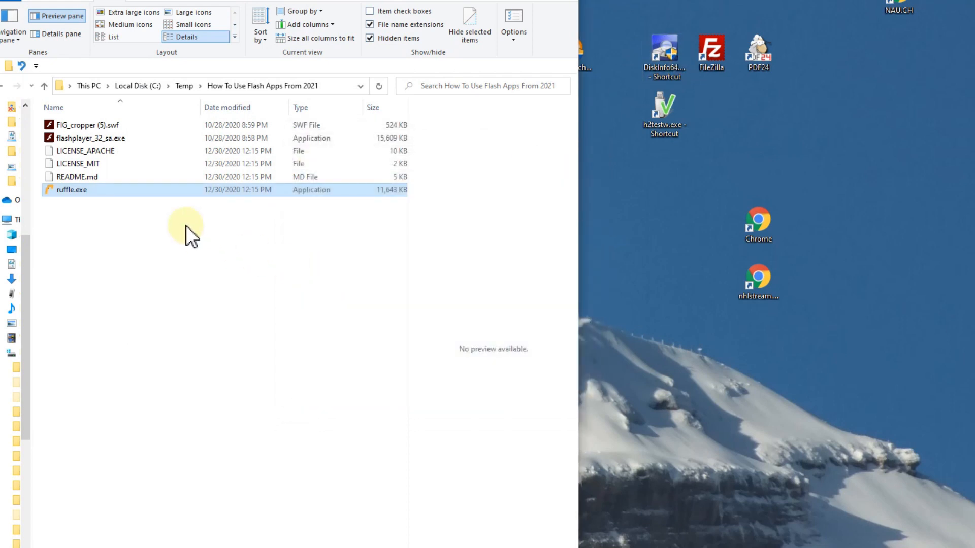
click(92, 138)
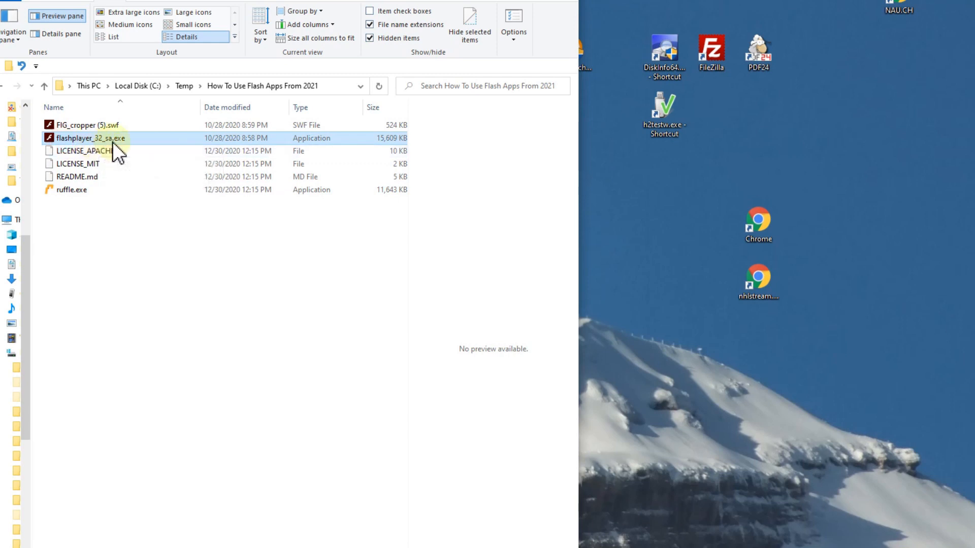